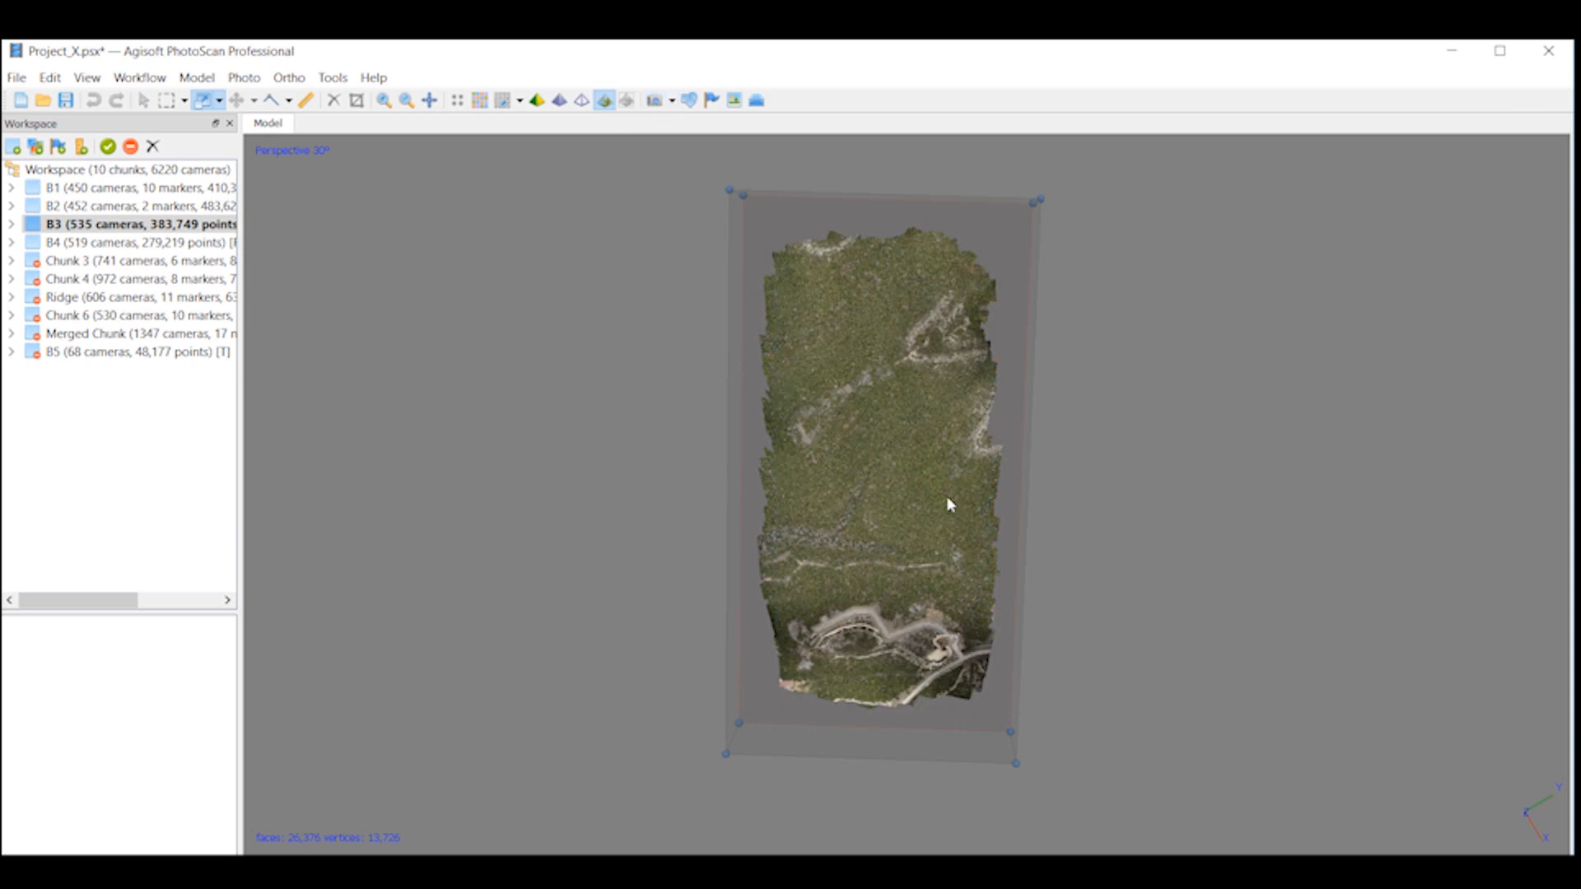
mouse_move(854, 529)
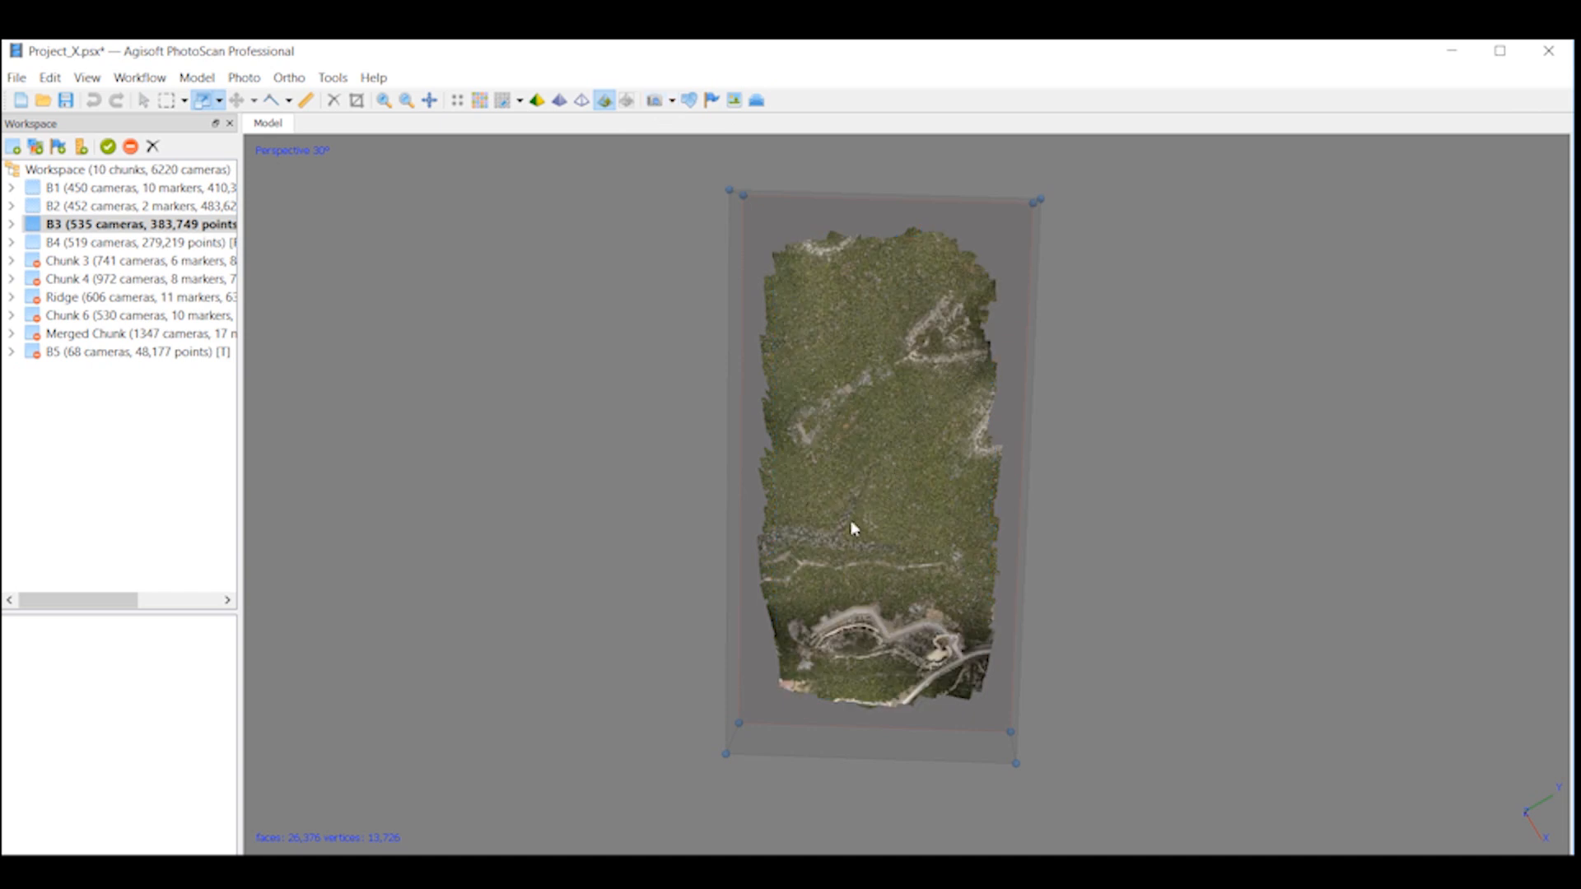
mouse_move(855, 539)
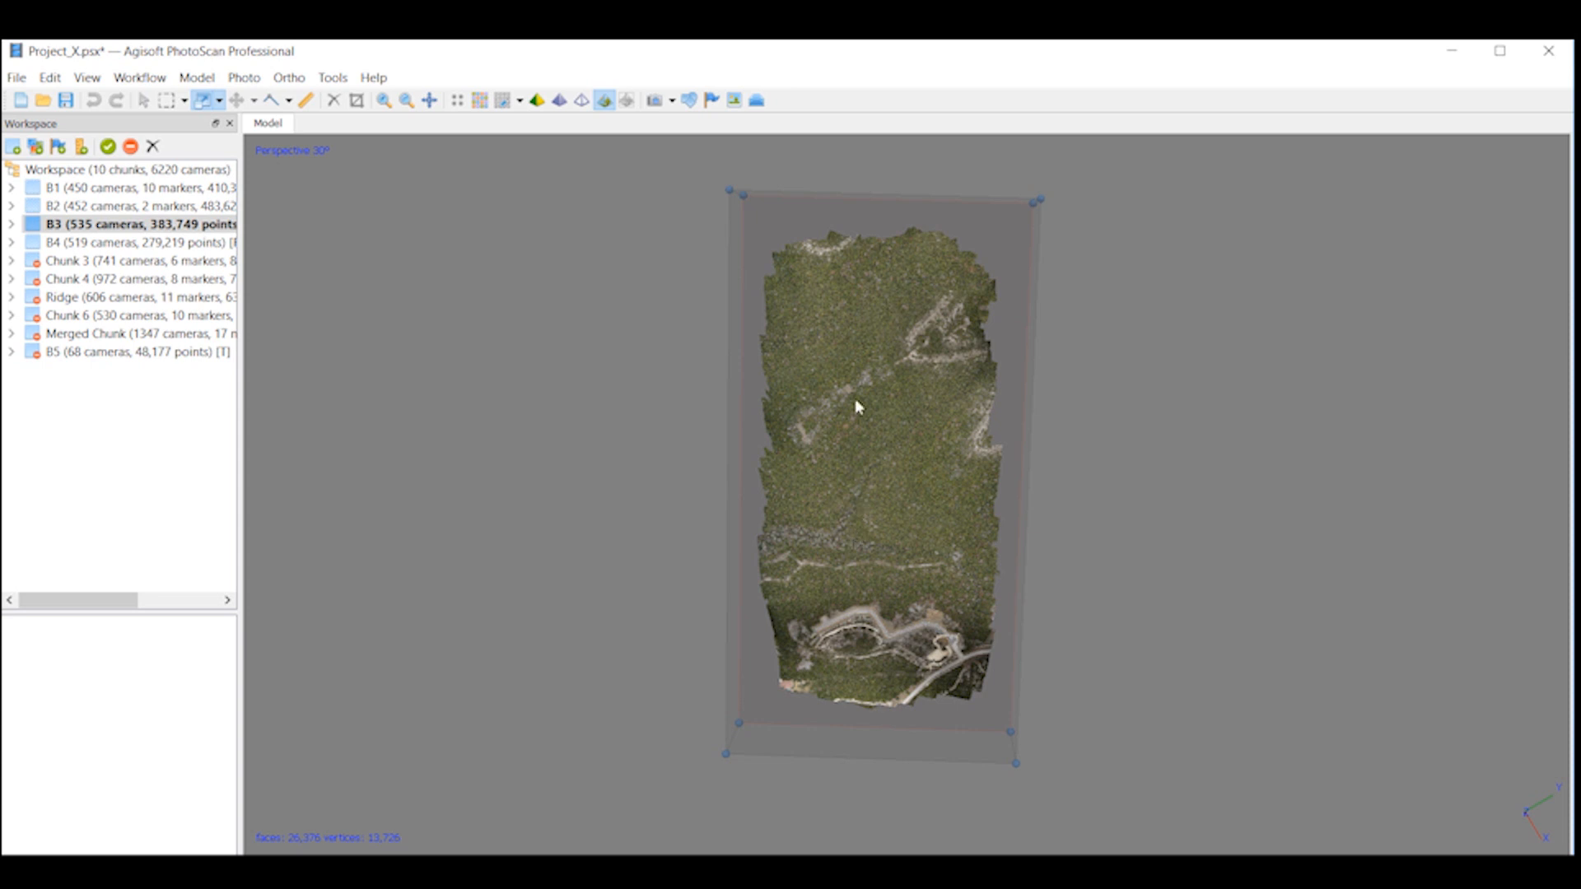
mouse_move(892, 489)
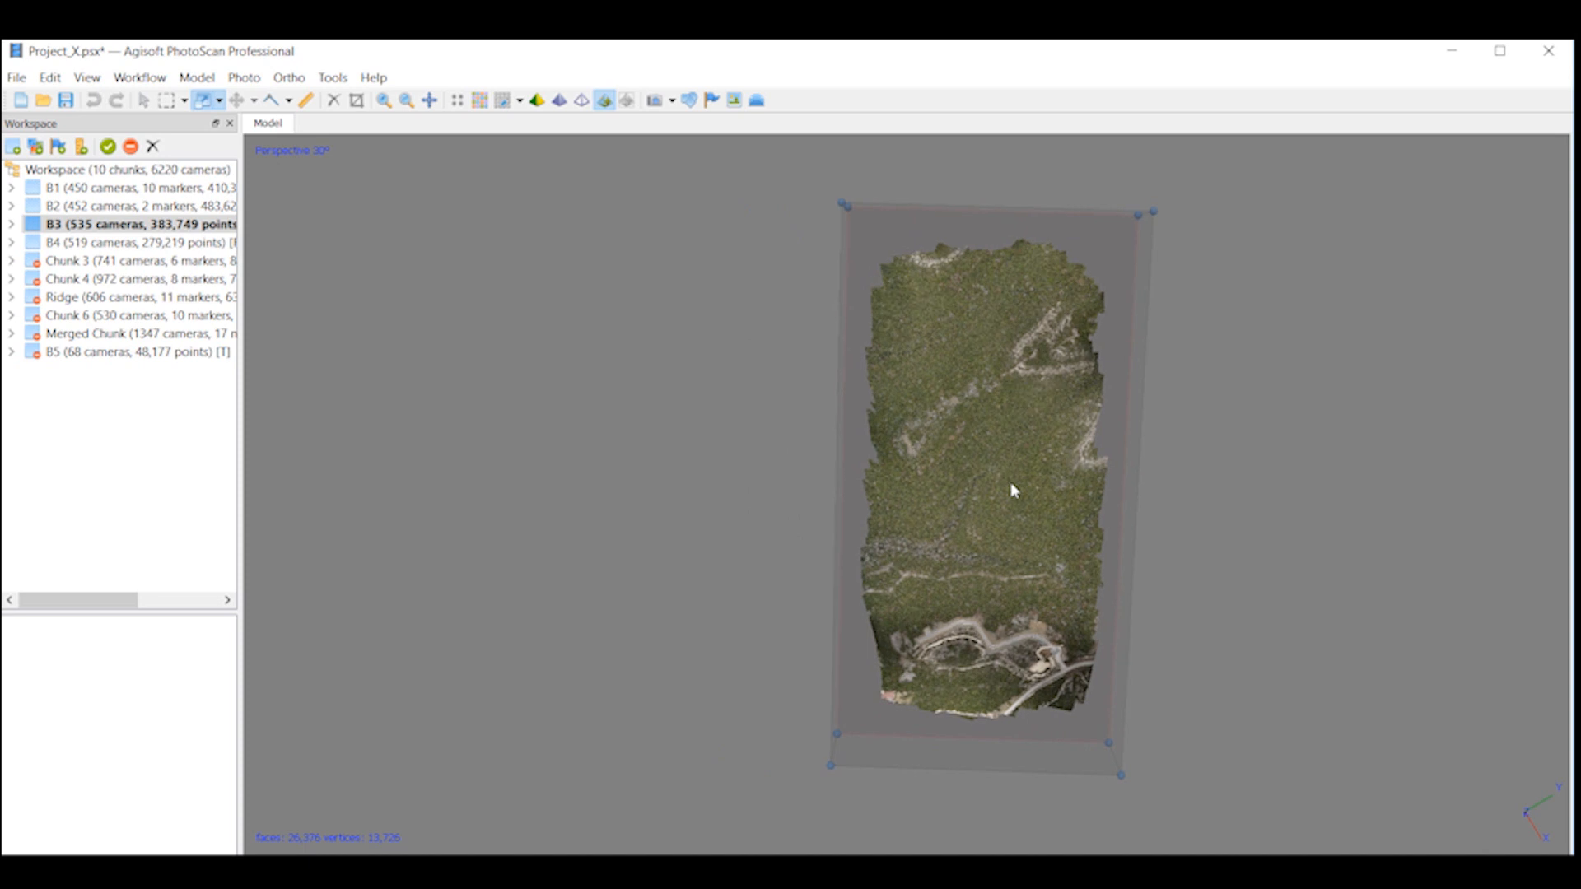
mouse_move(972, 361)
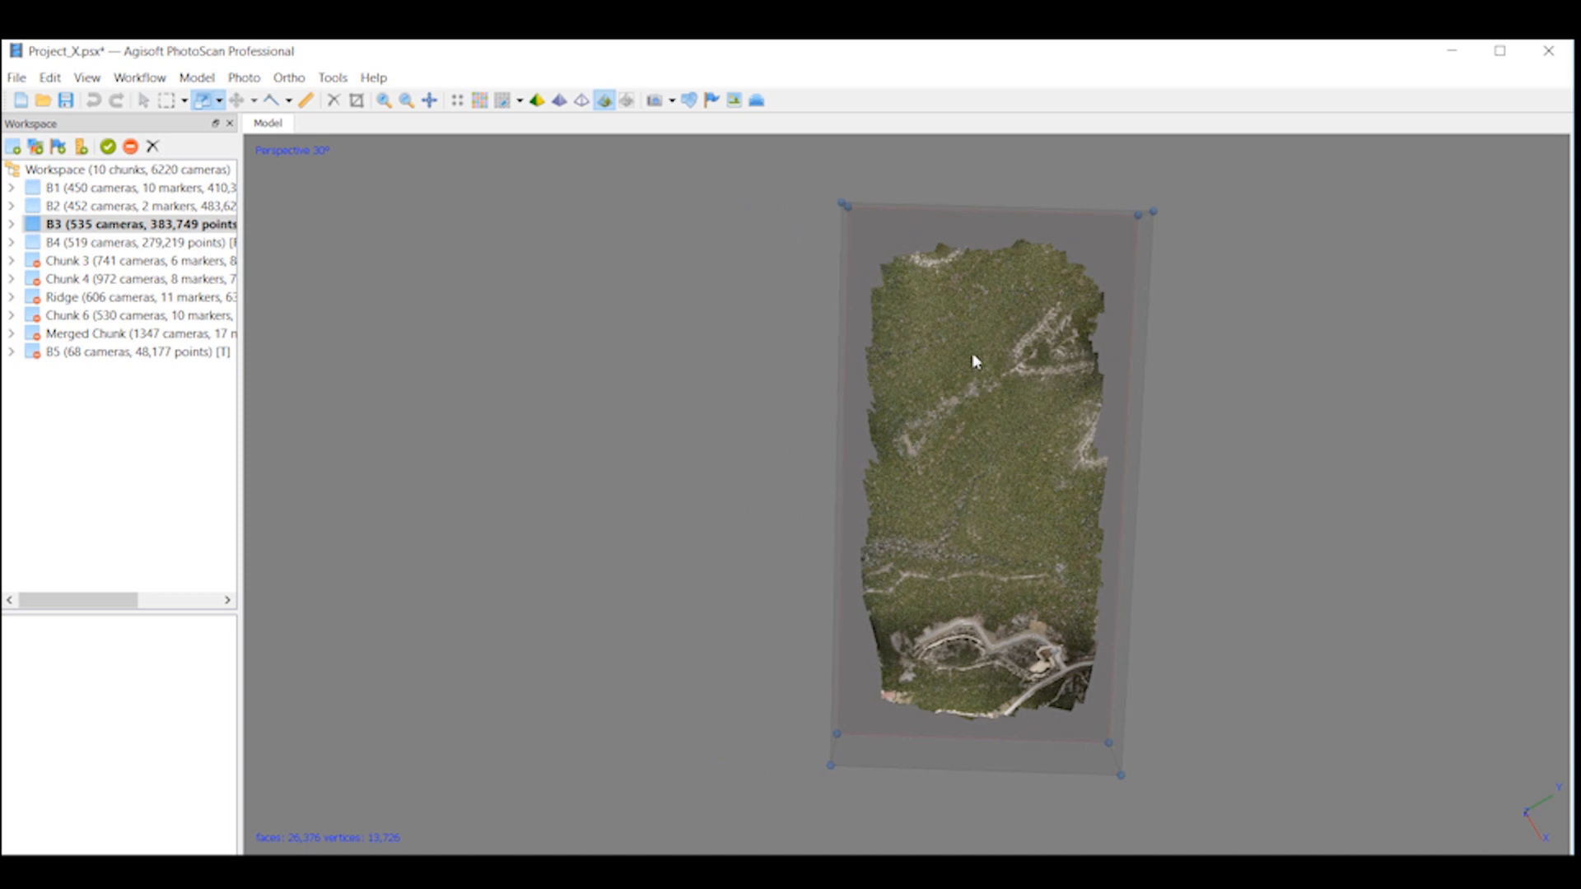
mouse_move(1003, 521)
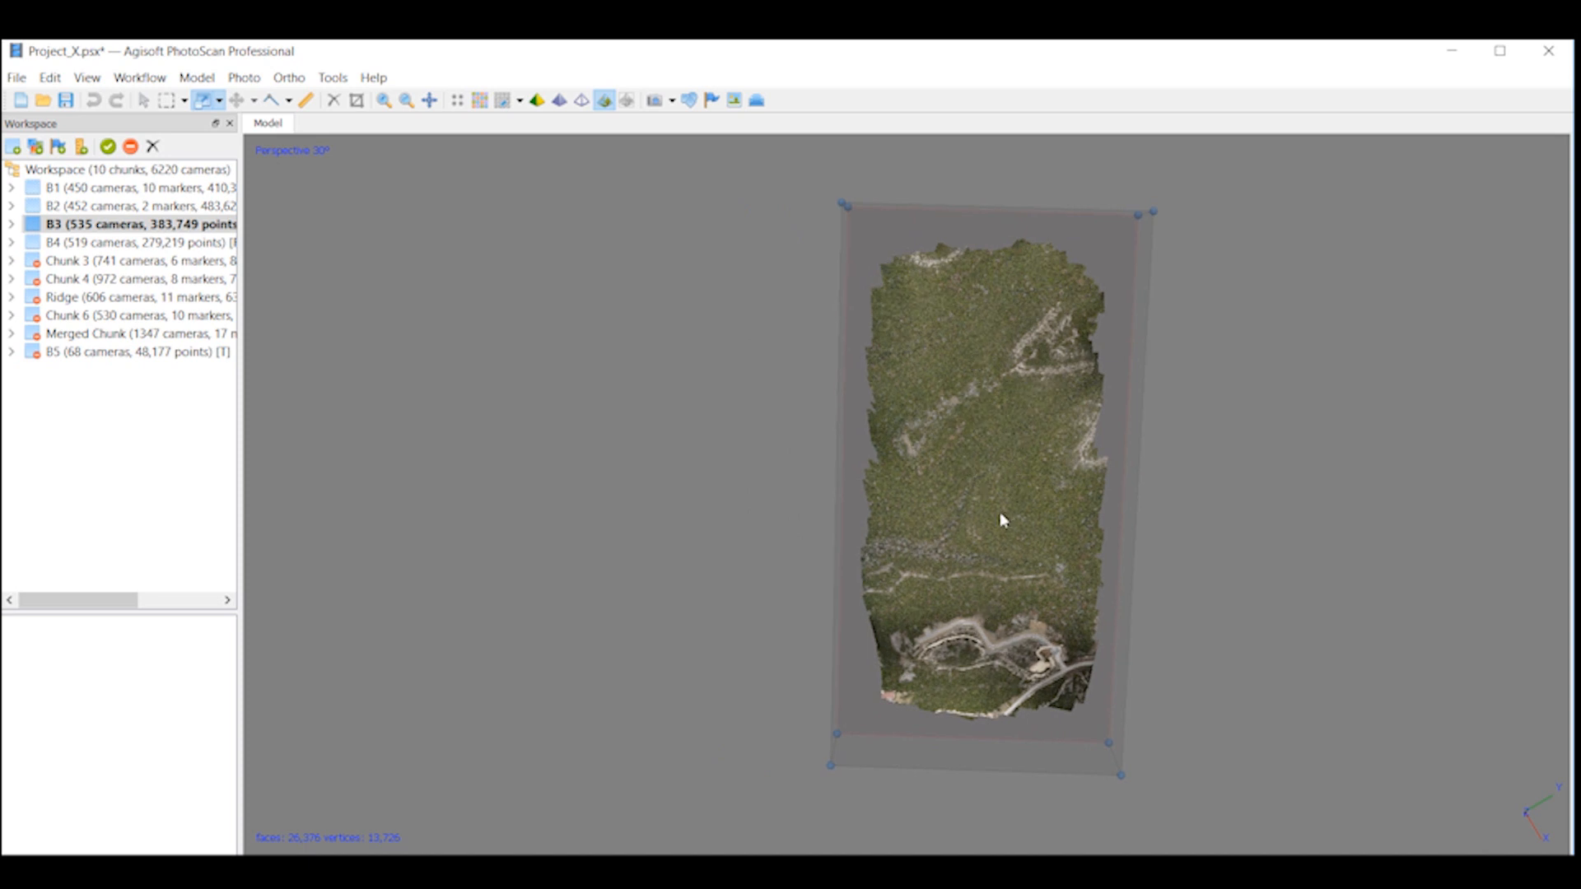
mouse_move(945, 506)
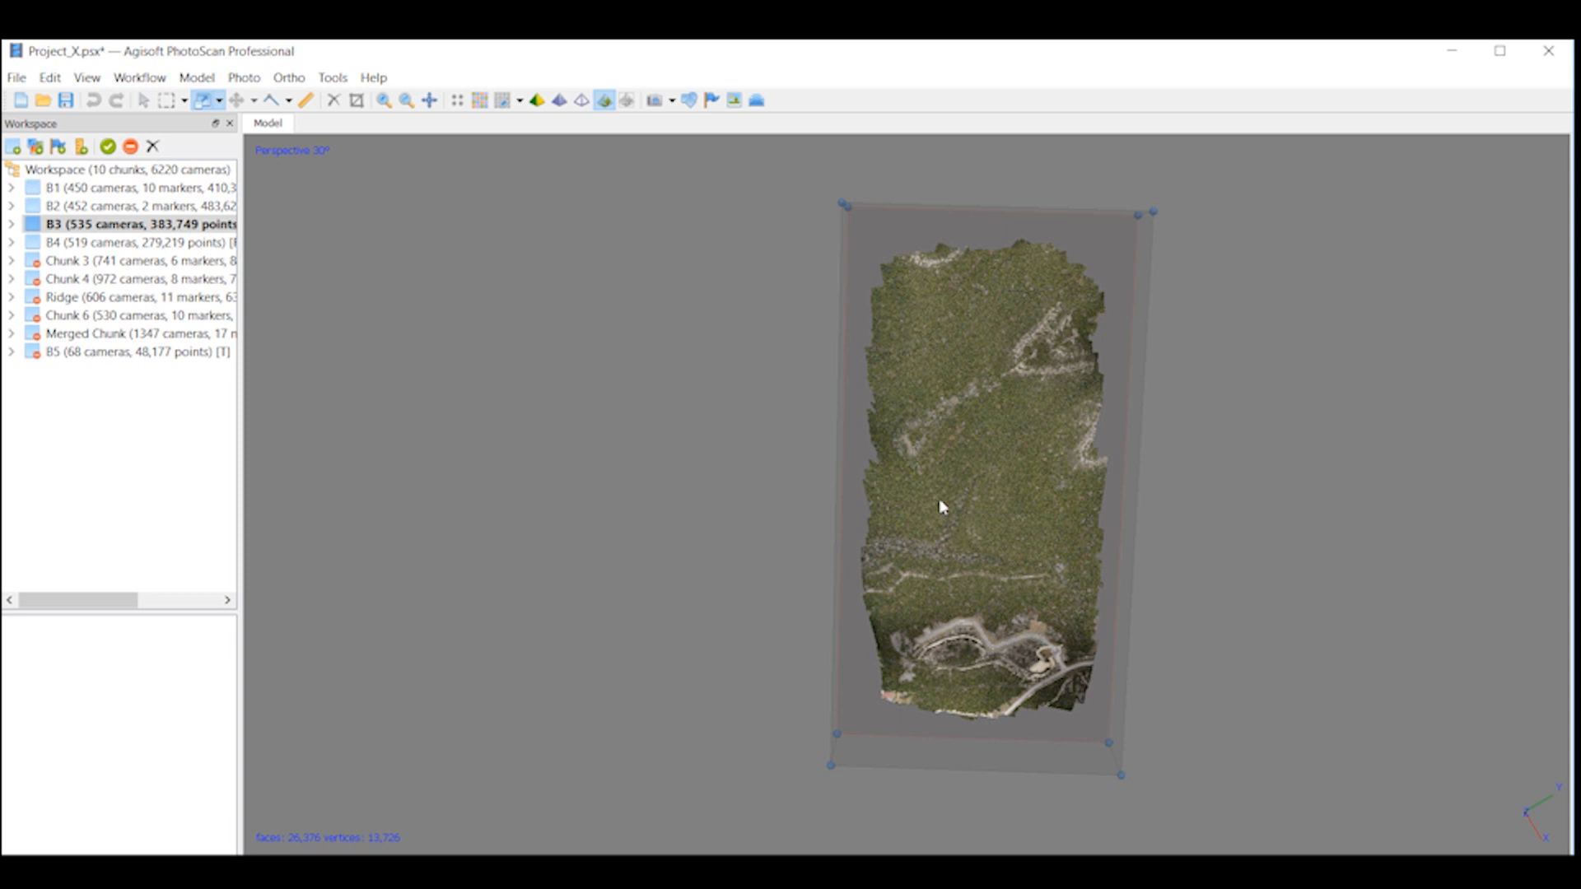
mouse_move(925, 507)
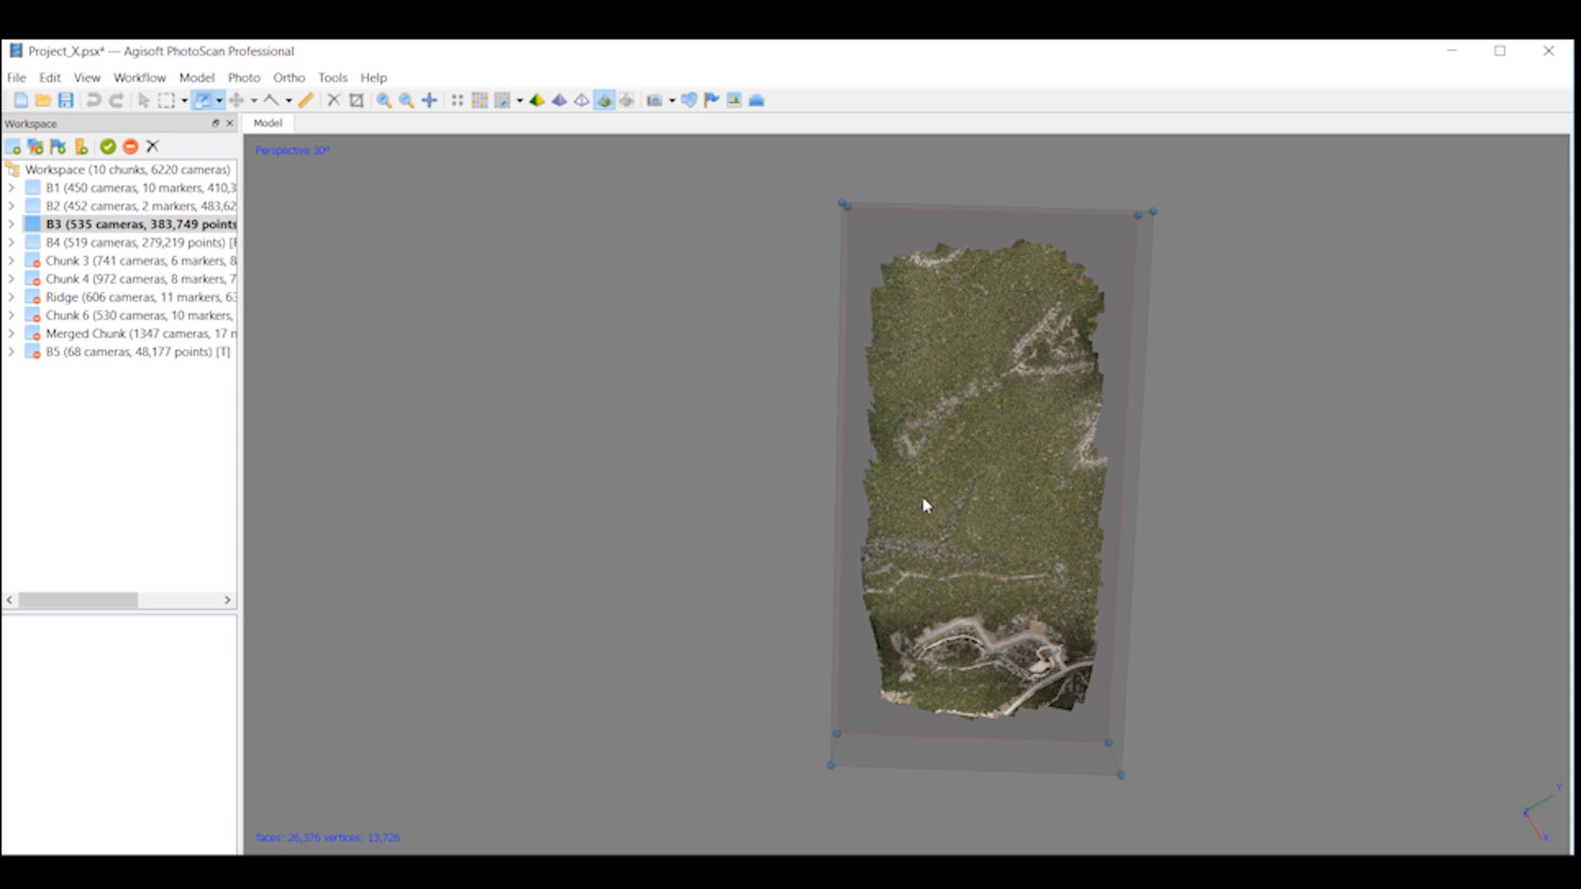
mouse_move(918, 518)
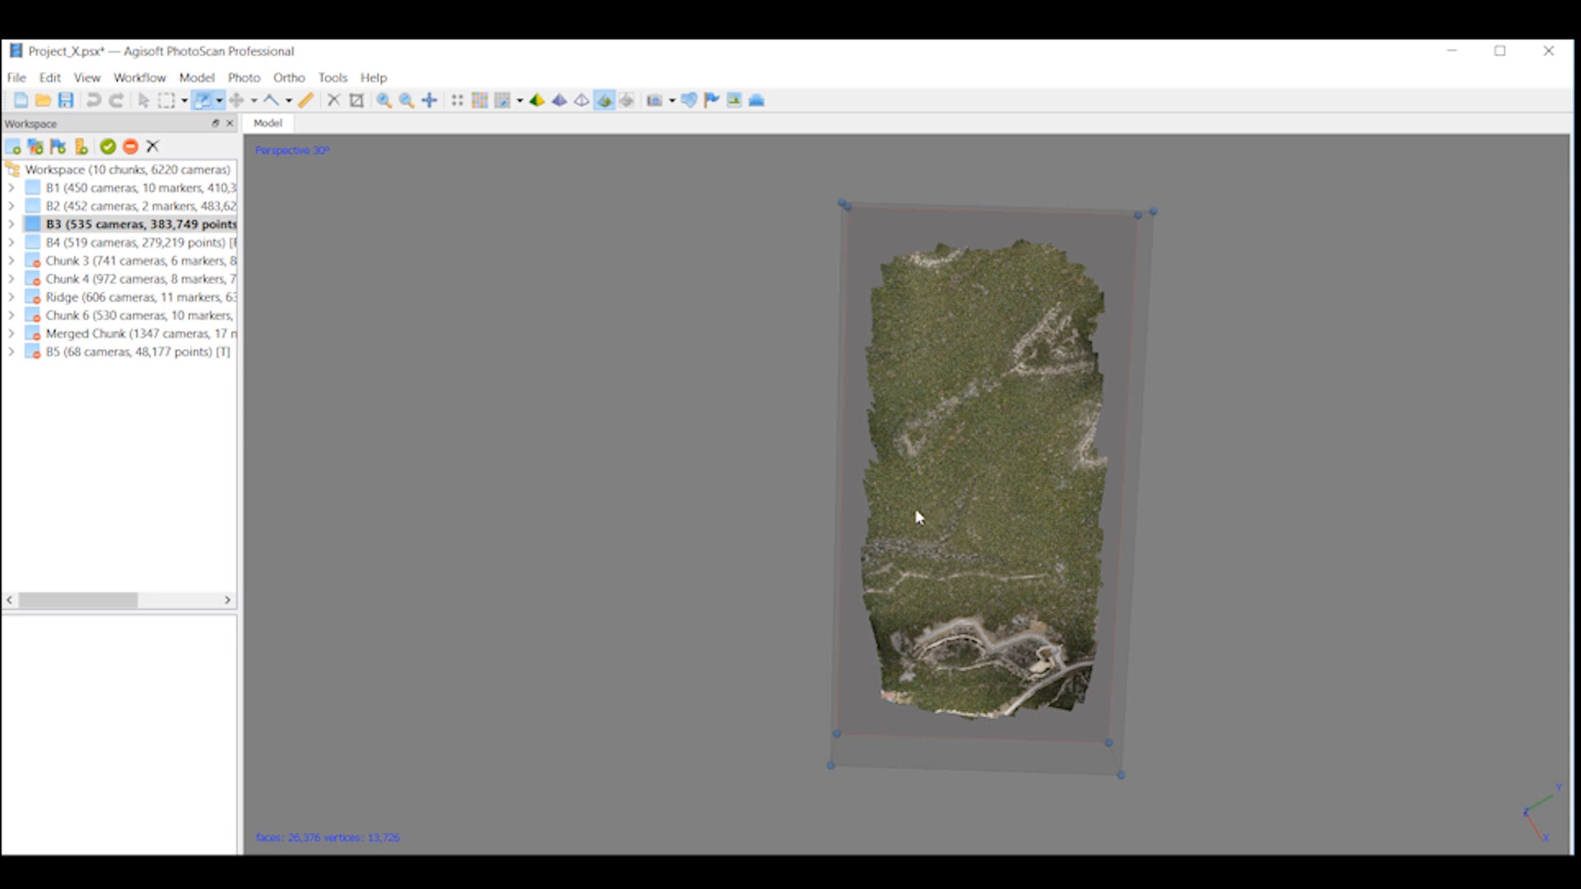
mouse_move(943, 535)
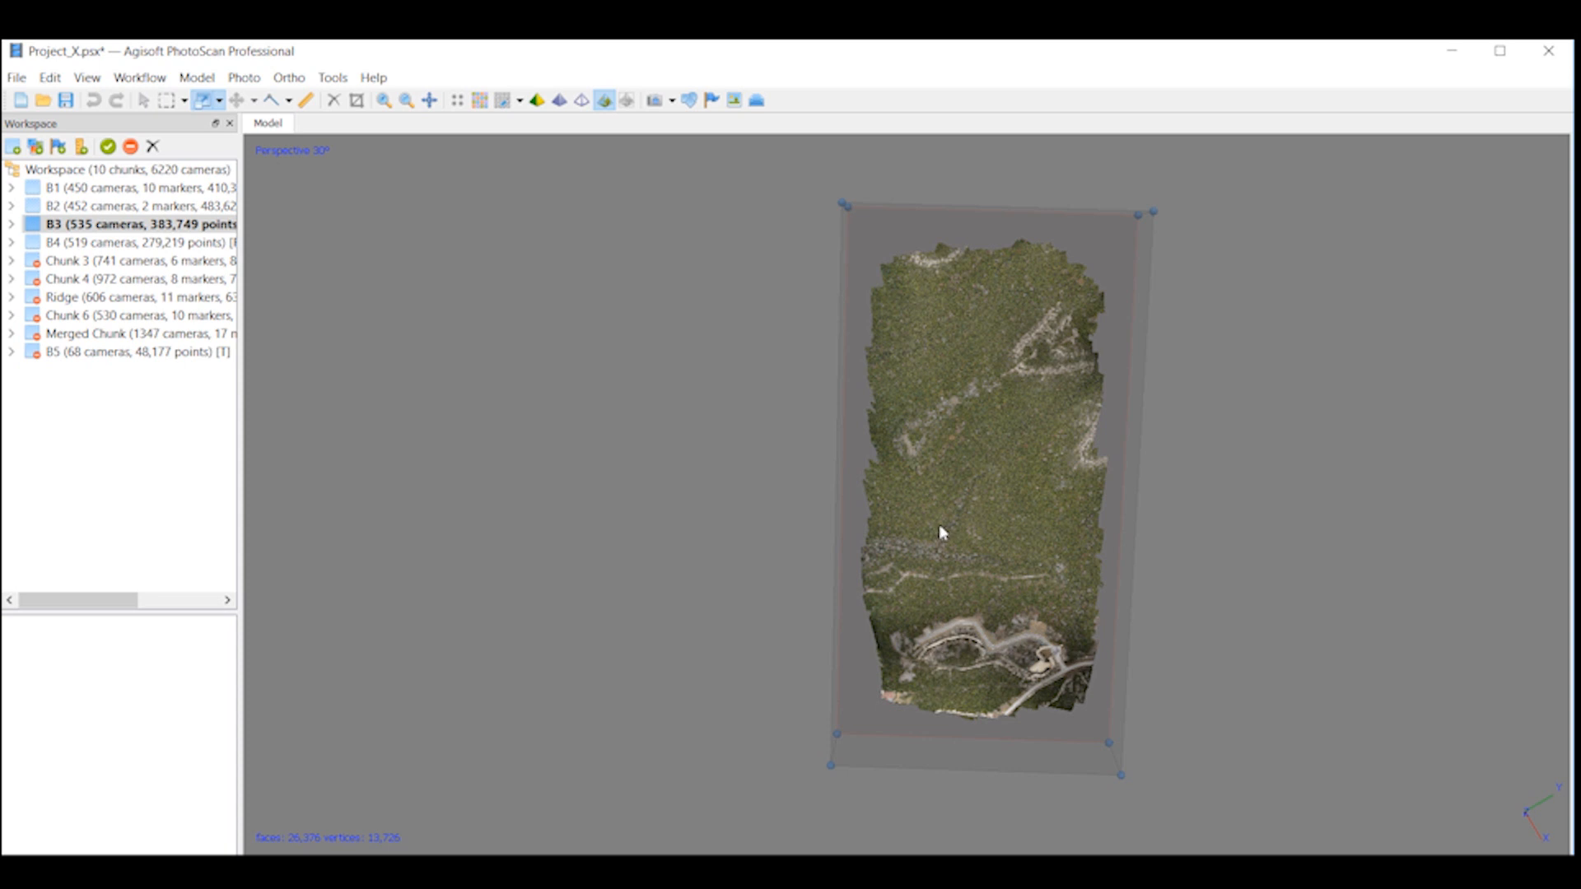
mouse_move(661, 425)
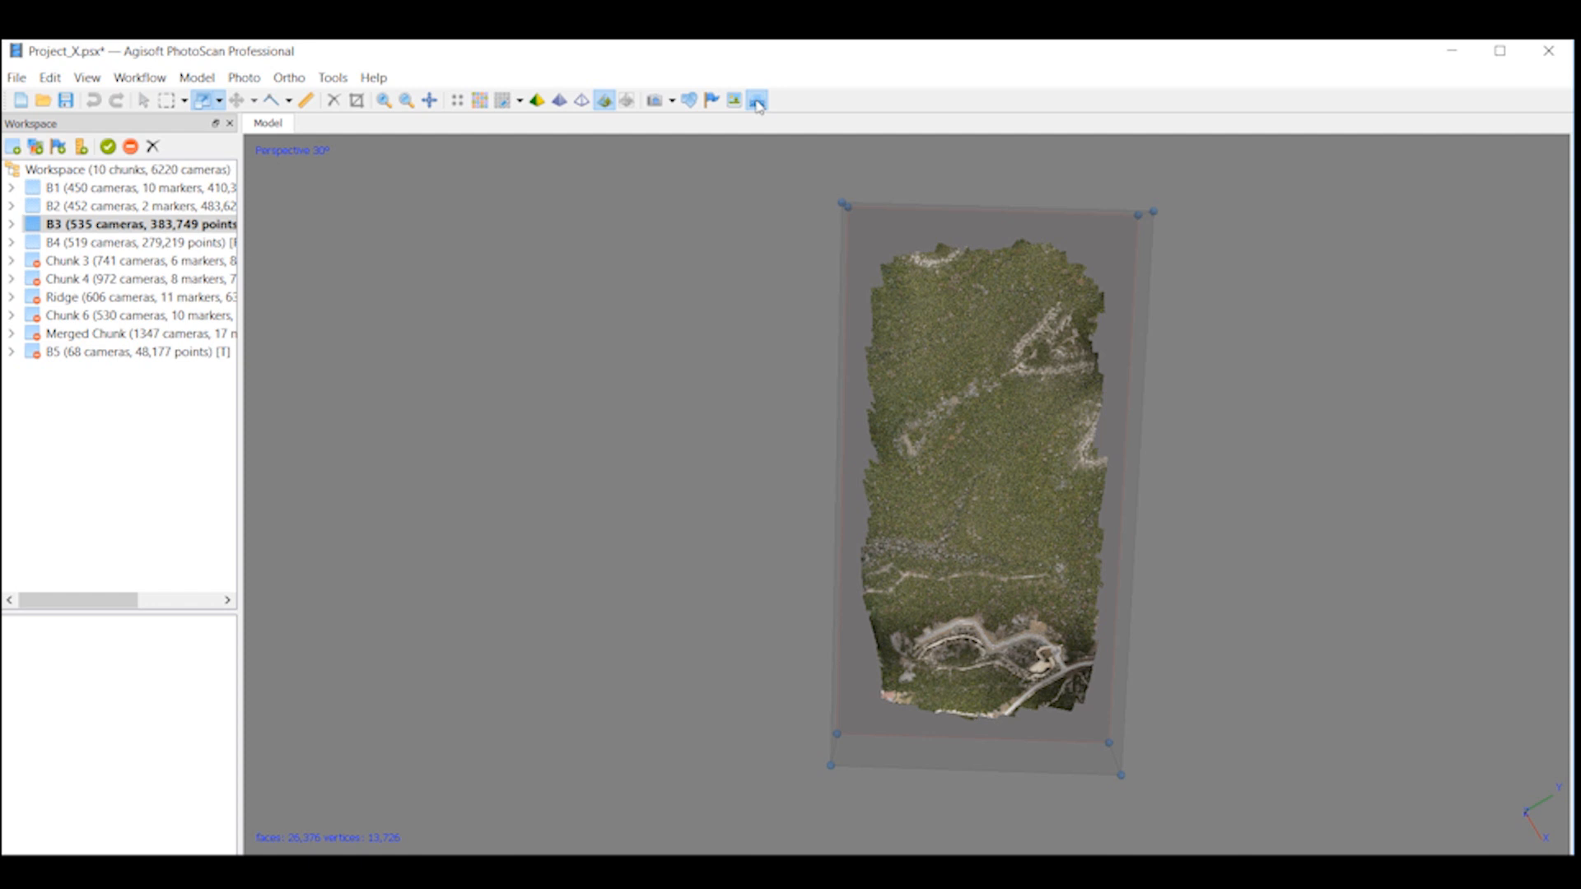
Step: Show chunks B1–B4 together, review Align Chunks (Point based, High accuracy), then zoom in
drag(957, 454, 767, 530)
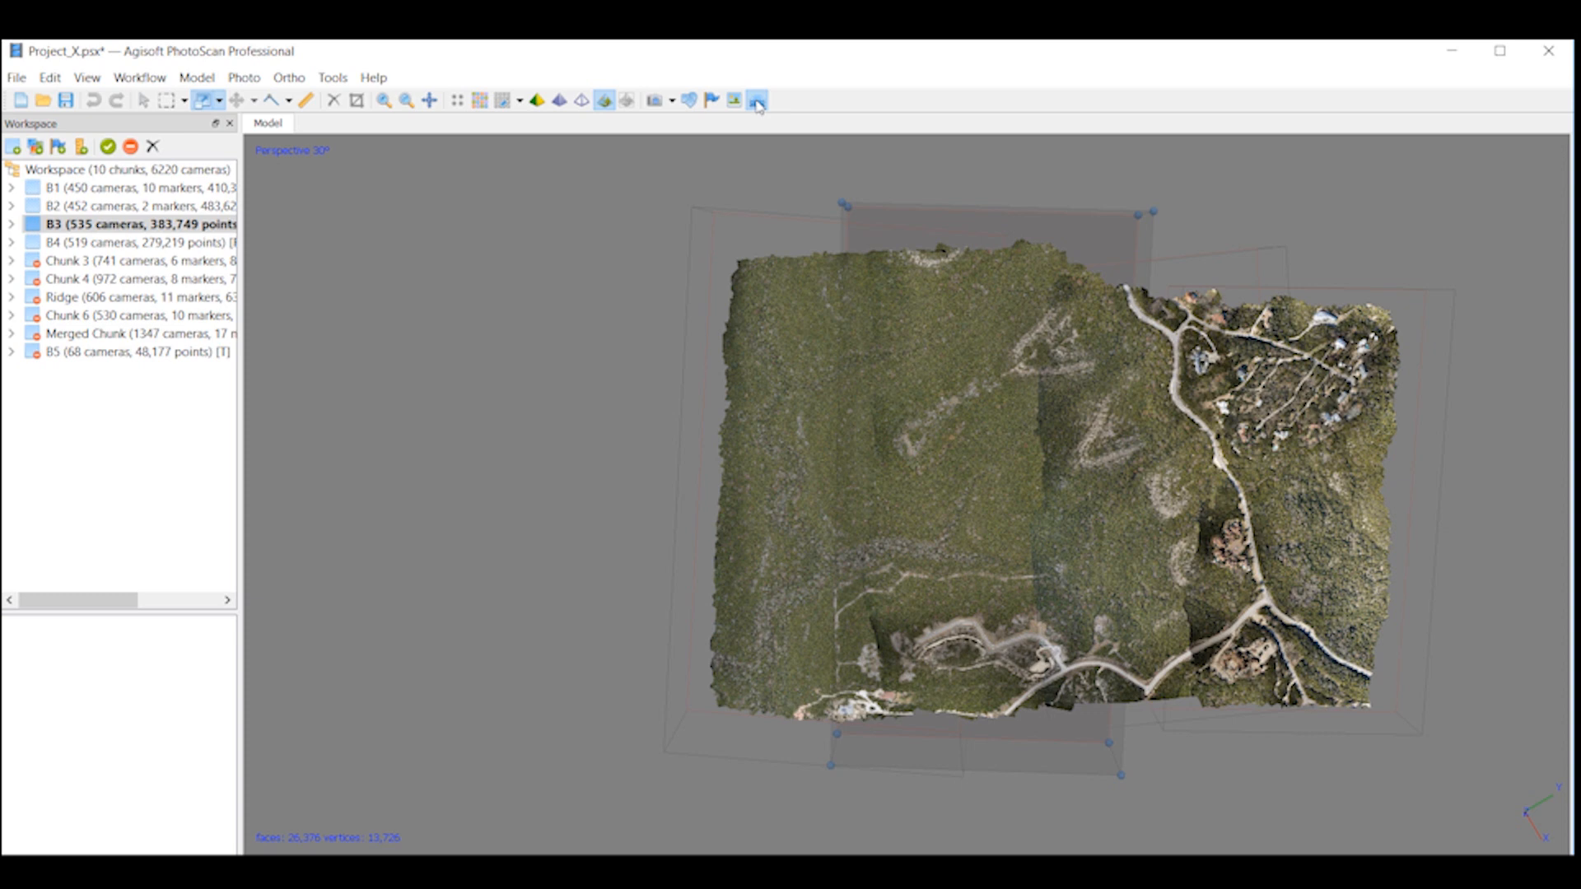
click(140, 78)
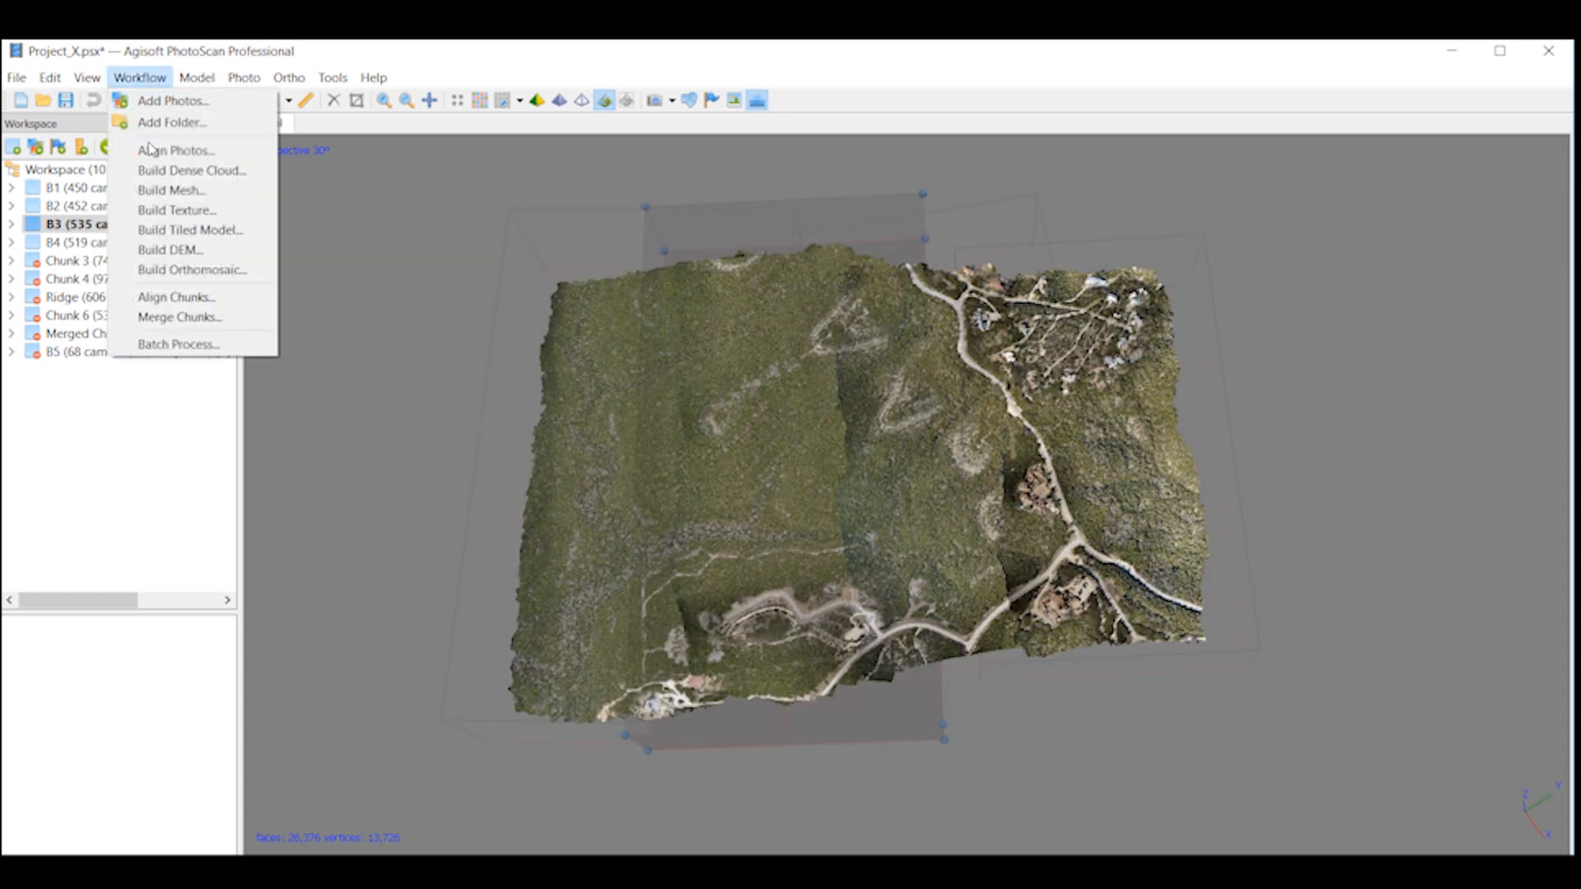
click(176, 297)
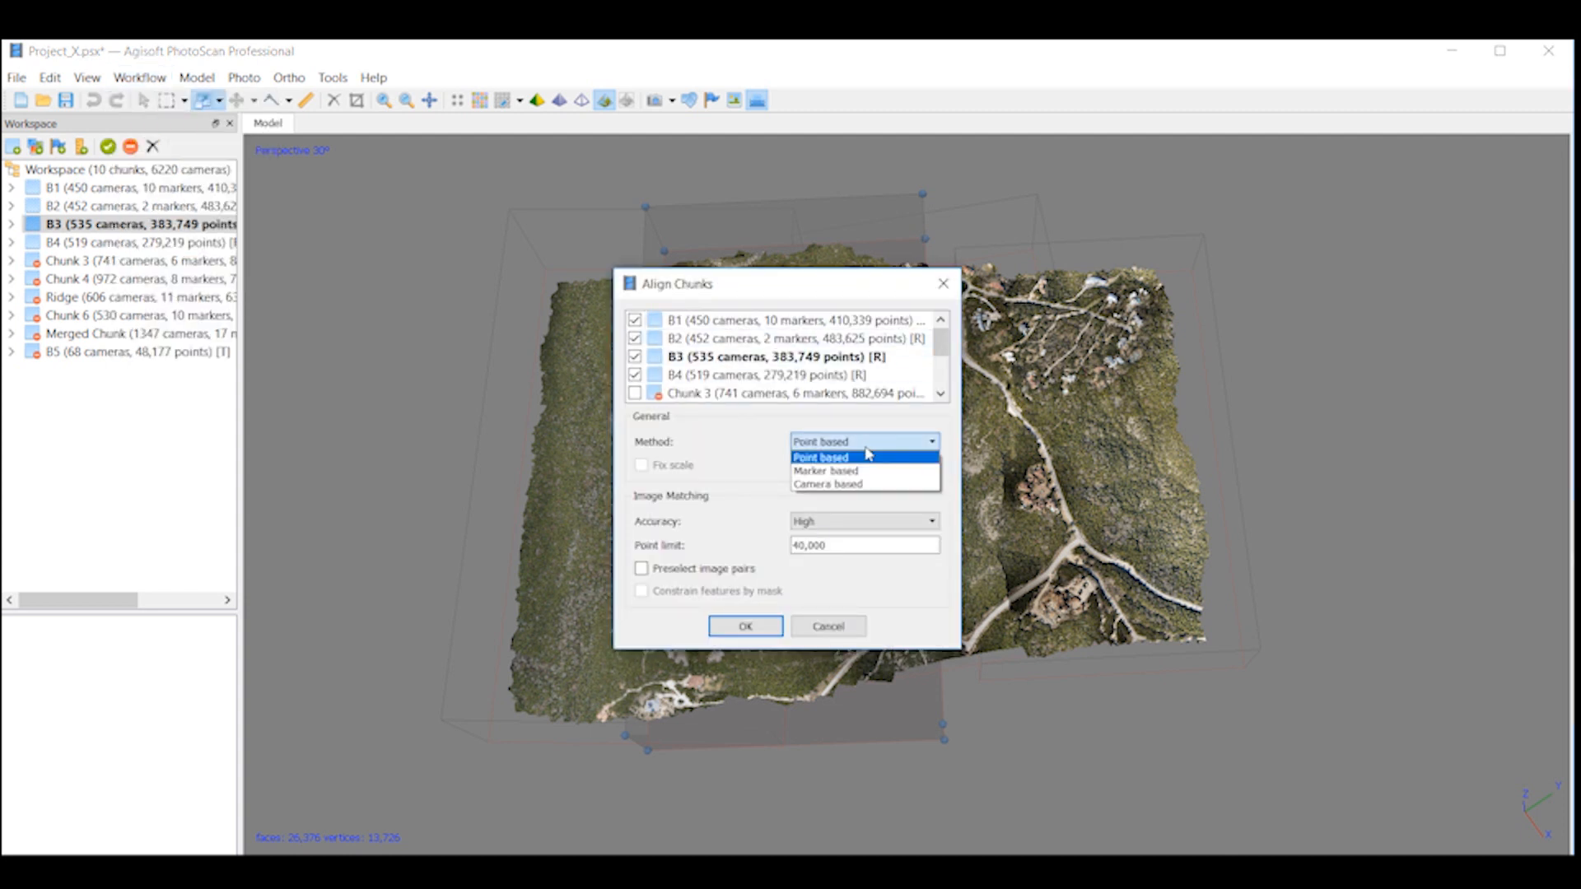
mouse_move(831, 483)
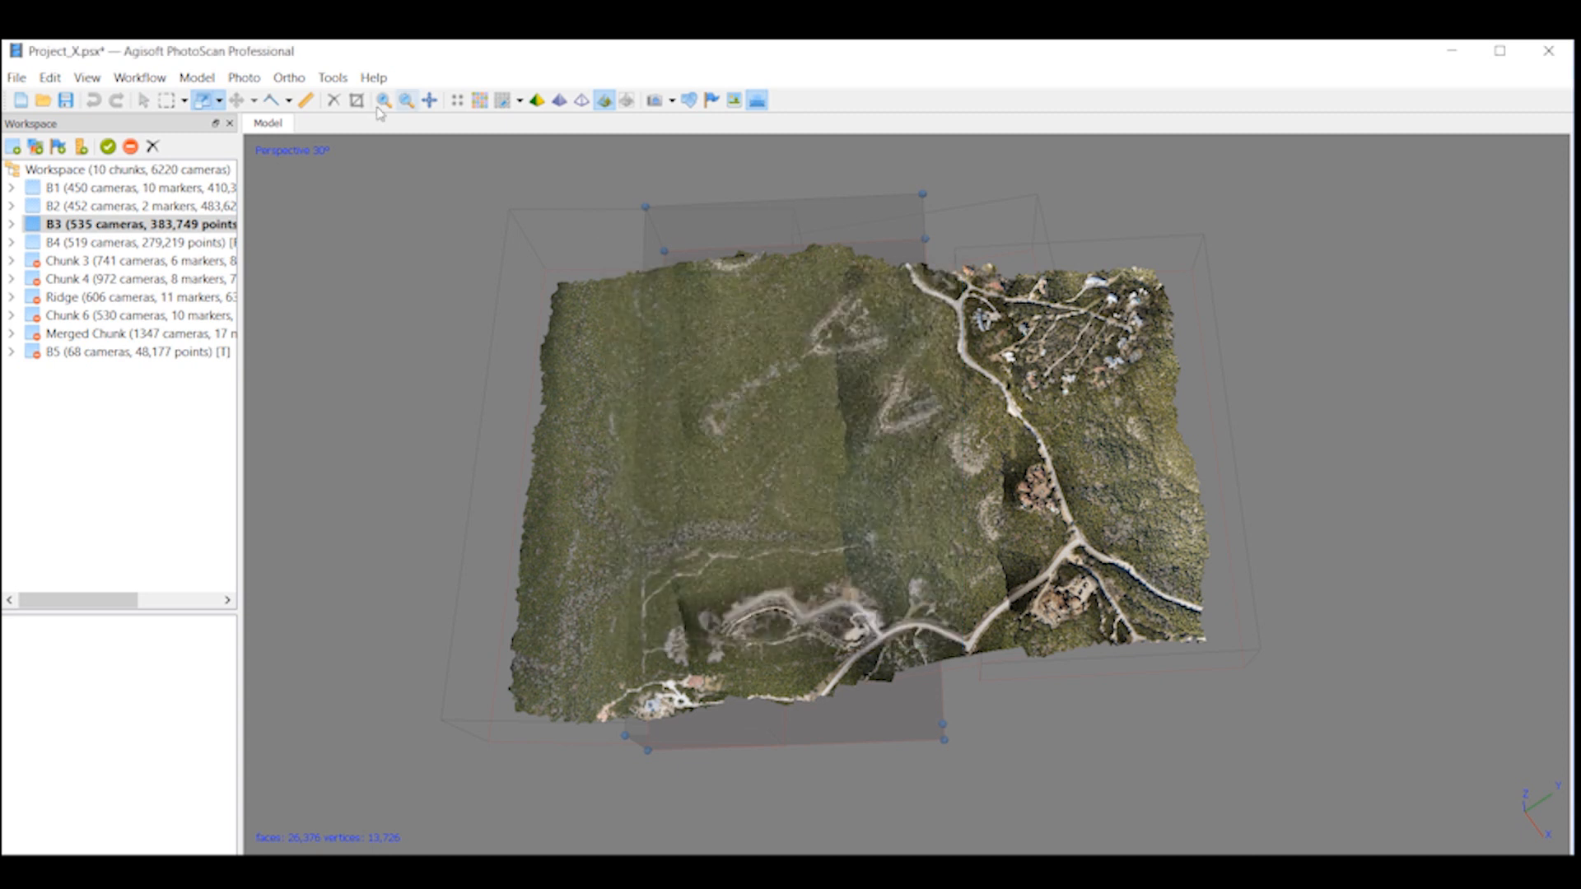
click(139, 77)
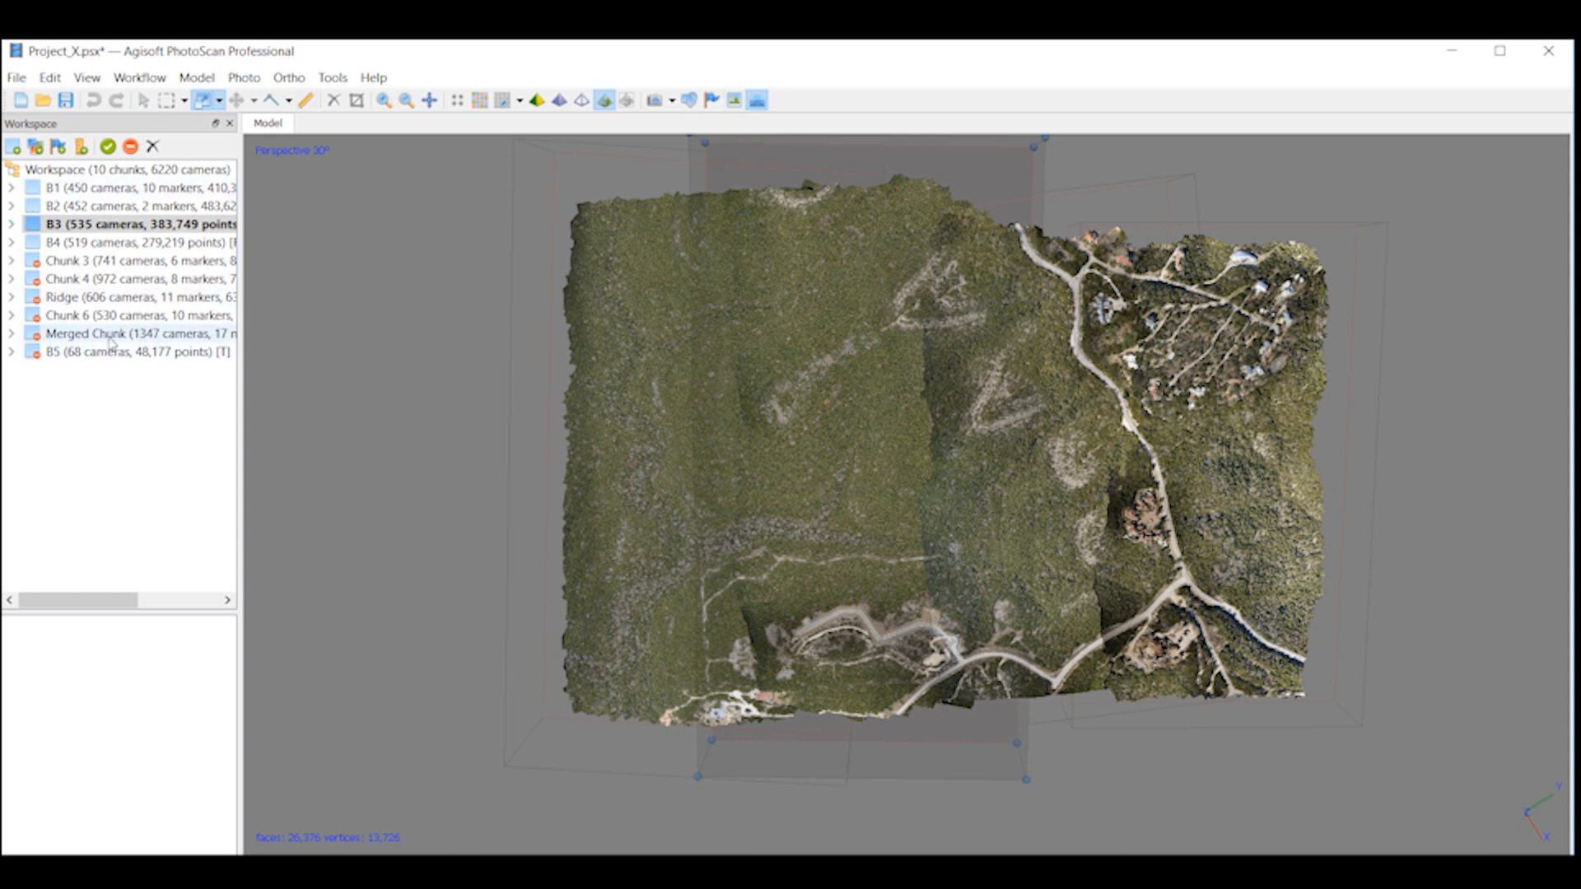
click(107, 334)
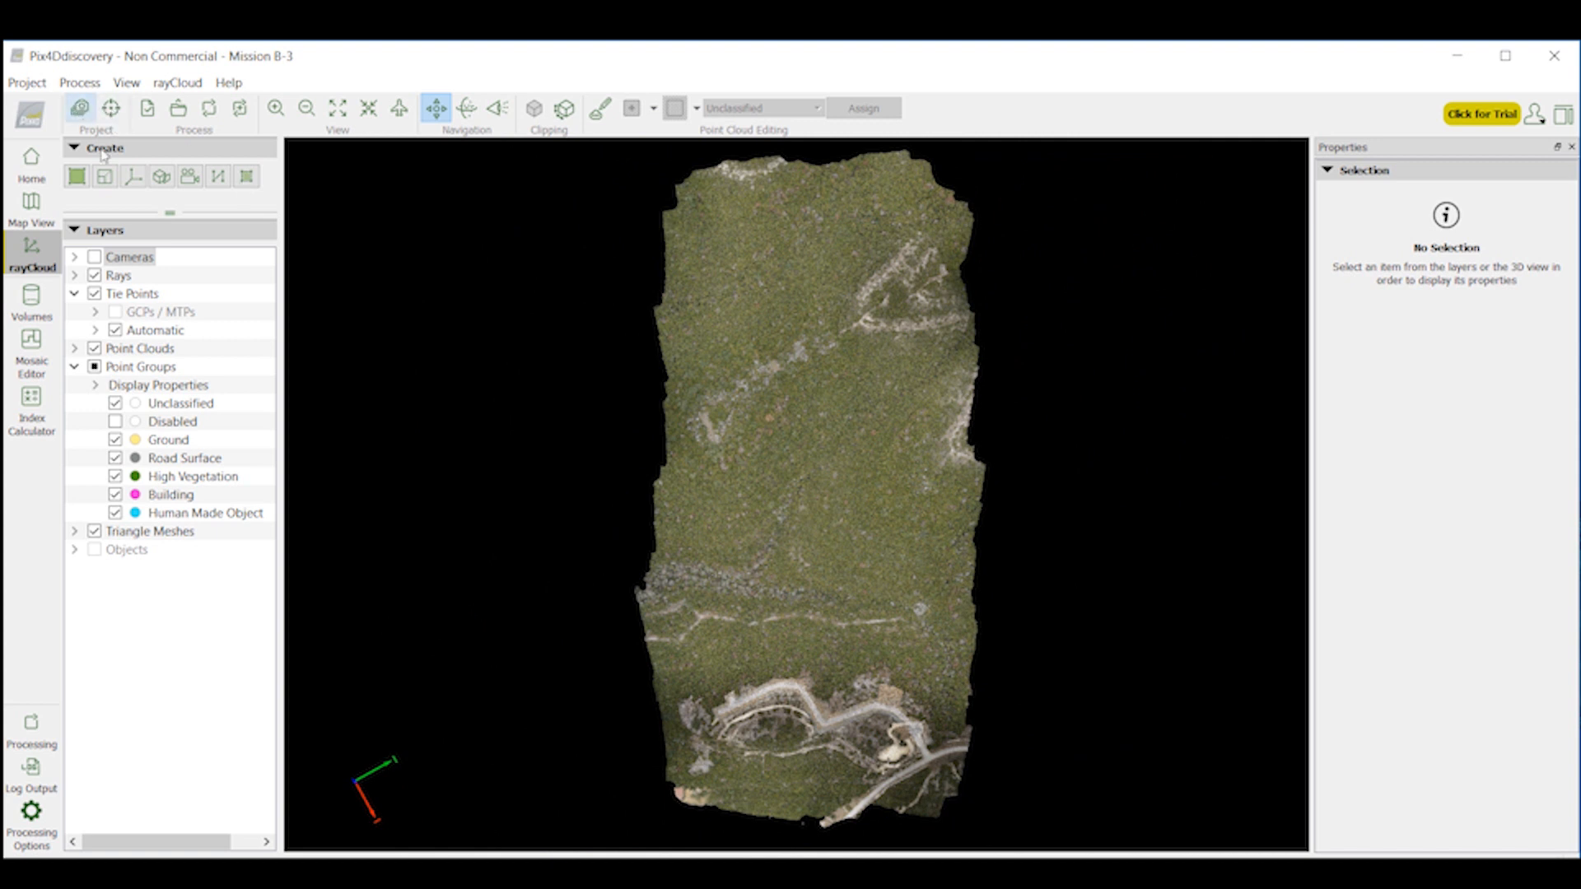
mouse_move(79, 107)
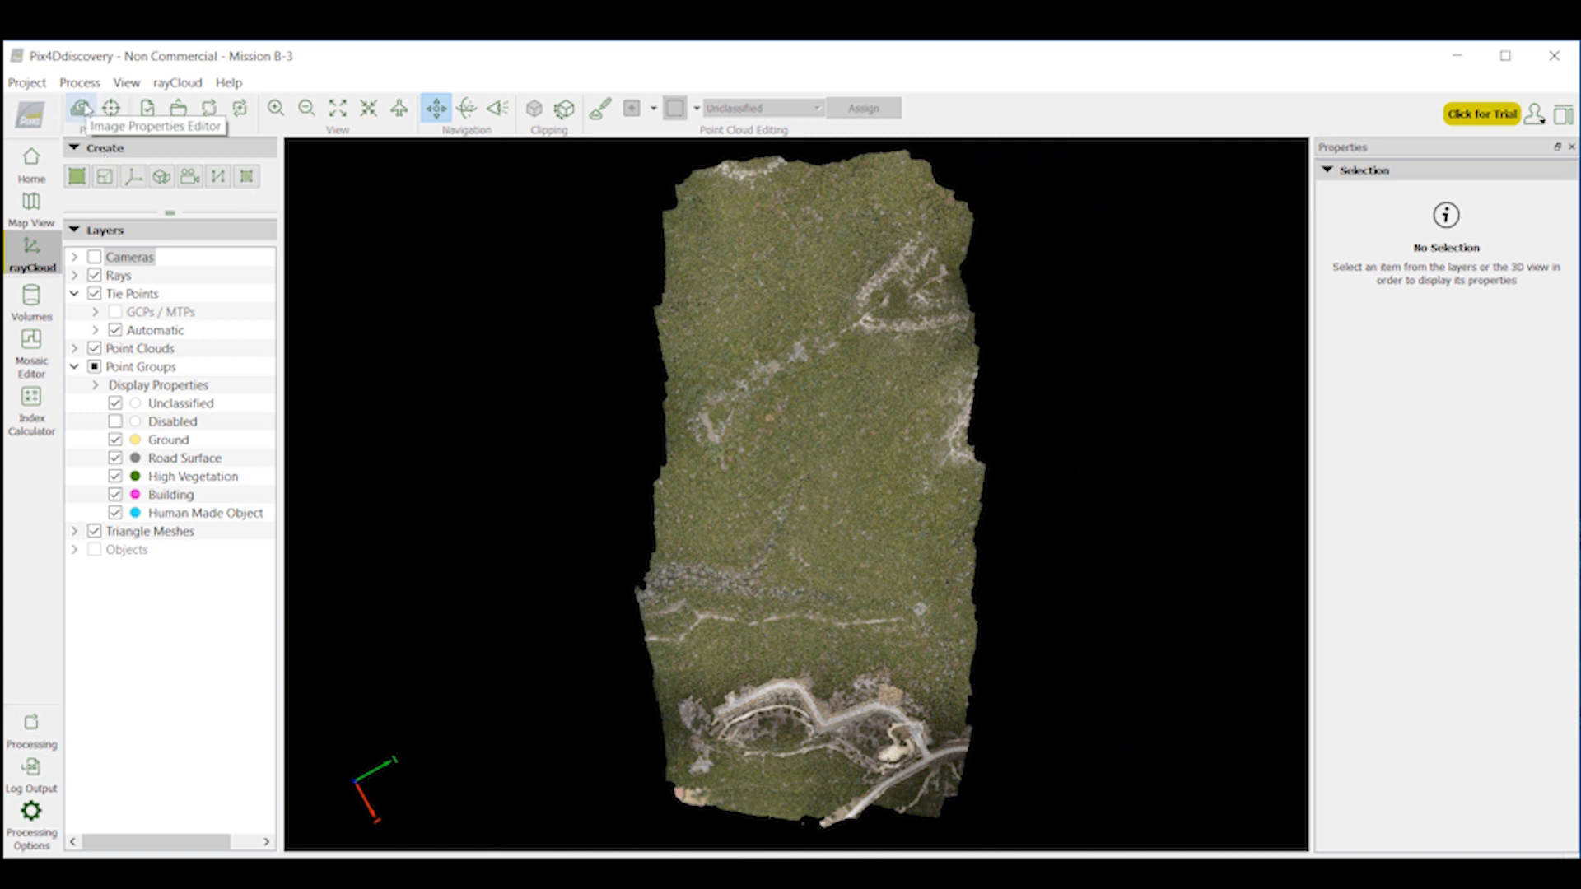
mouse_move(758, 507)
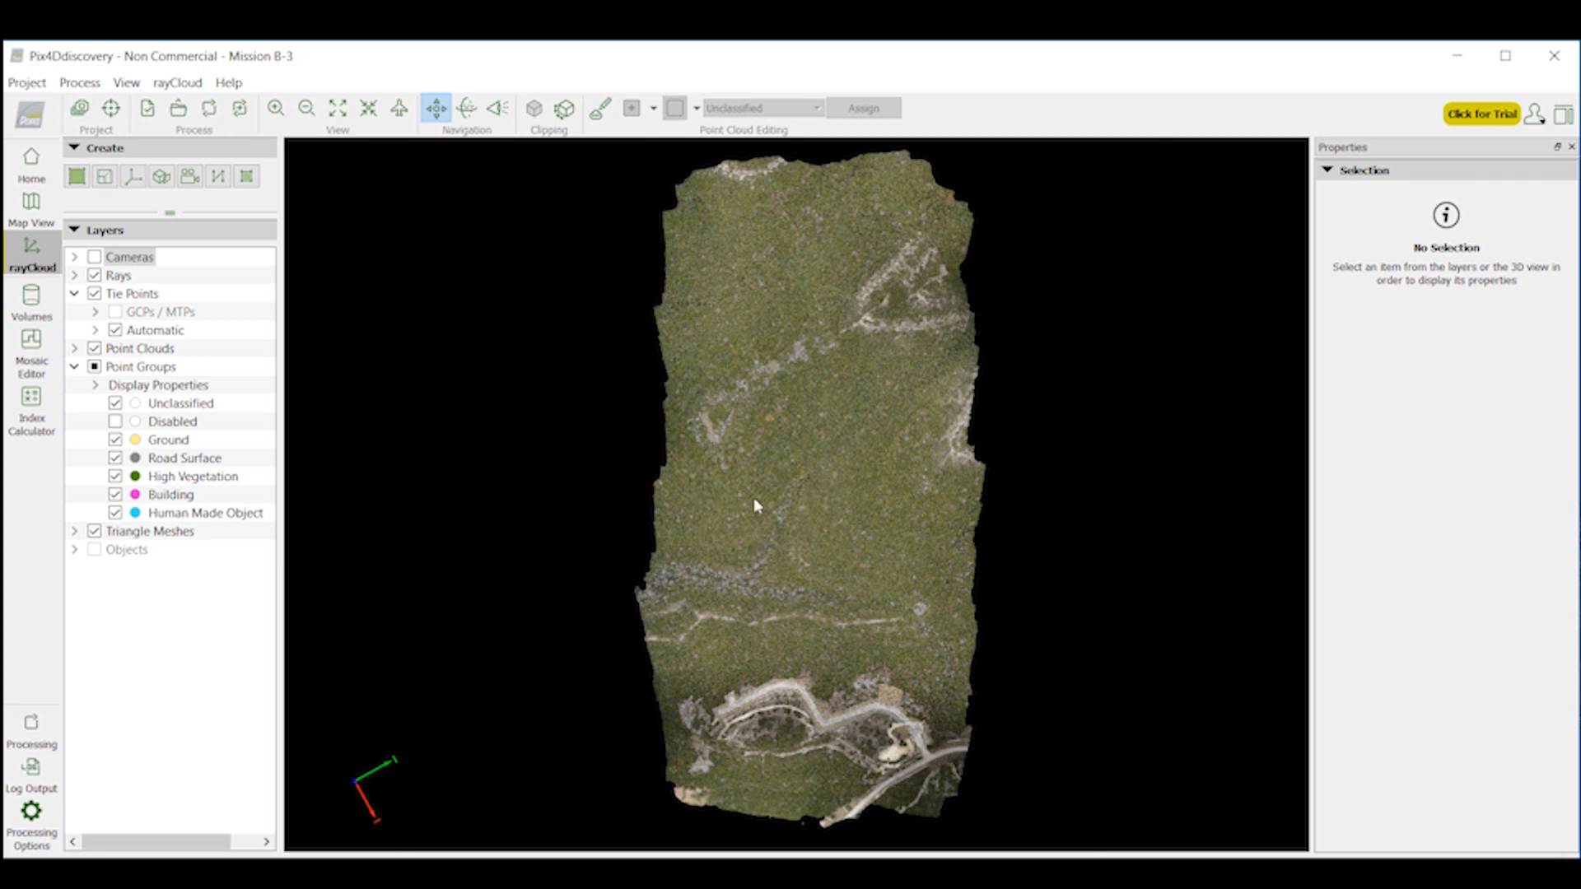
mouse_move(749, 472)
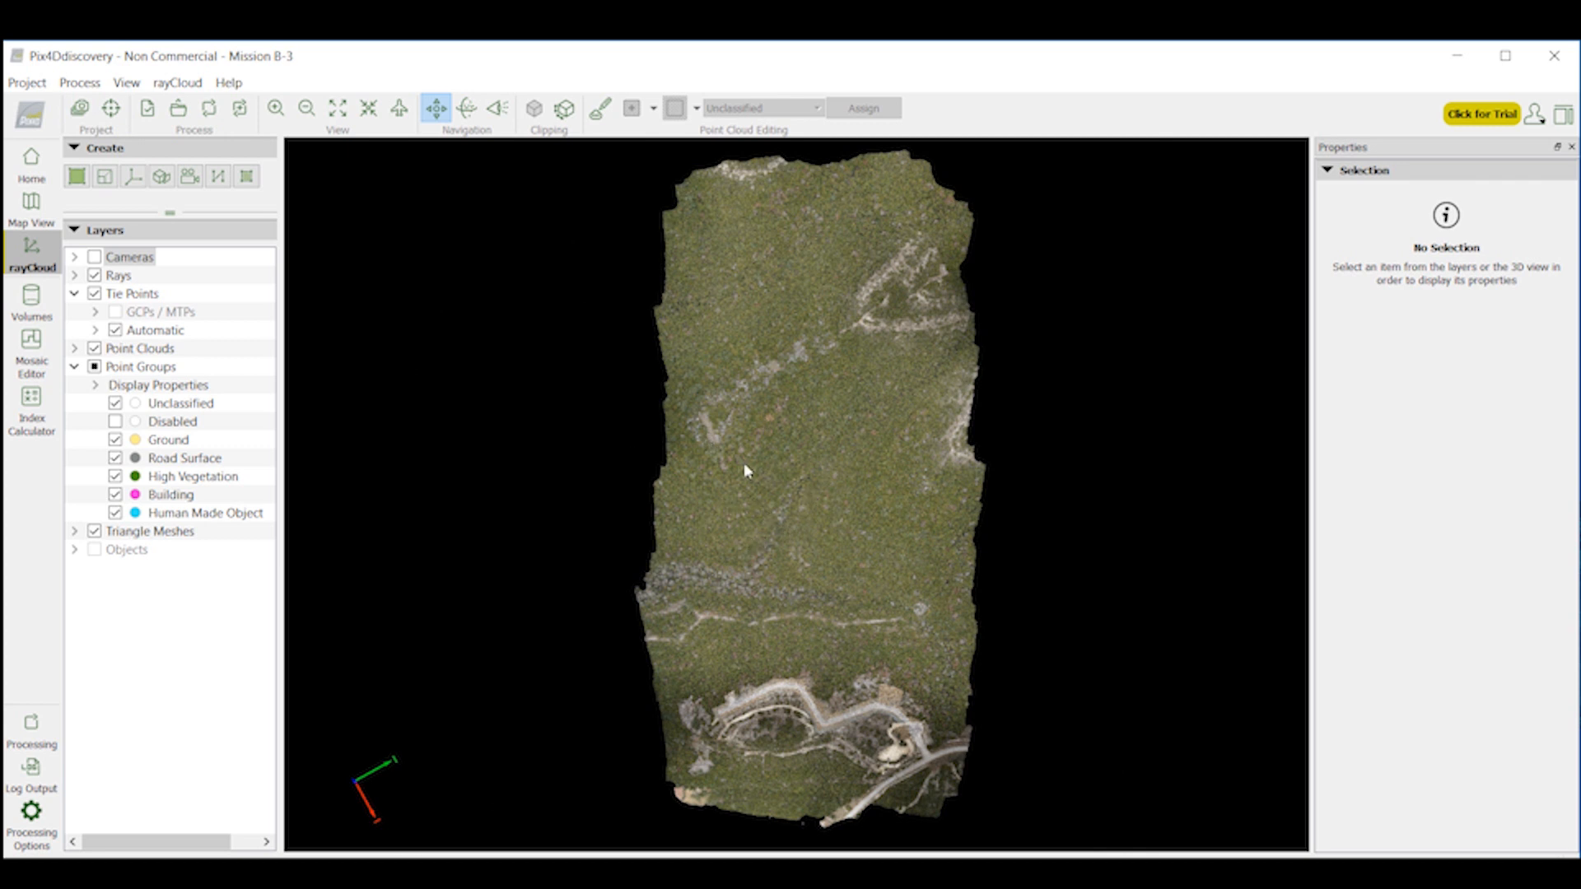
mouse_move(326, 382)
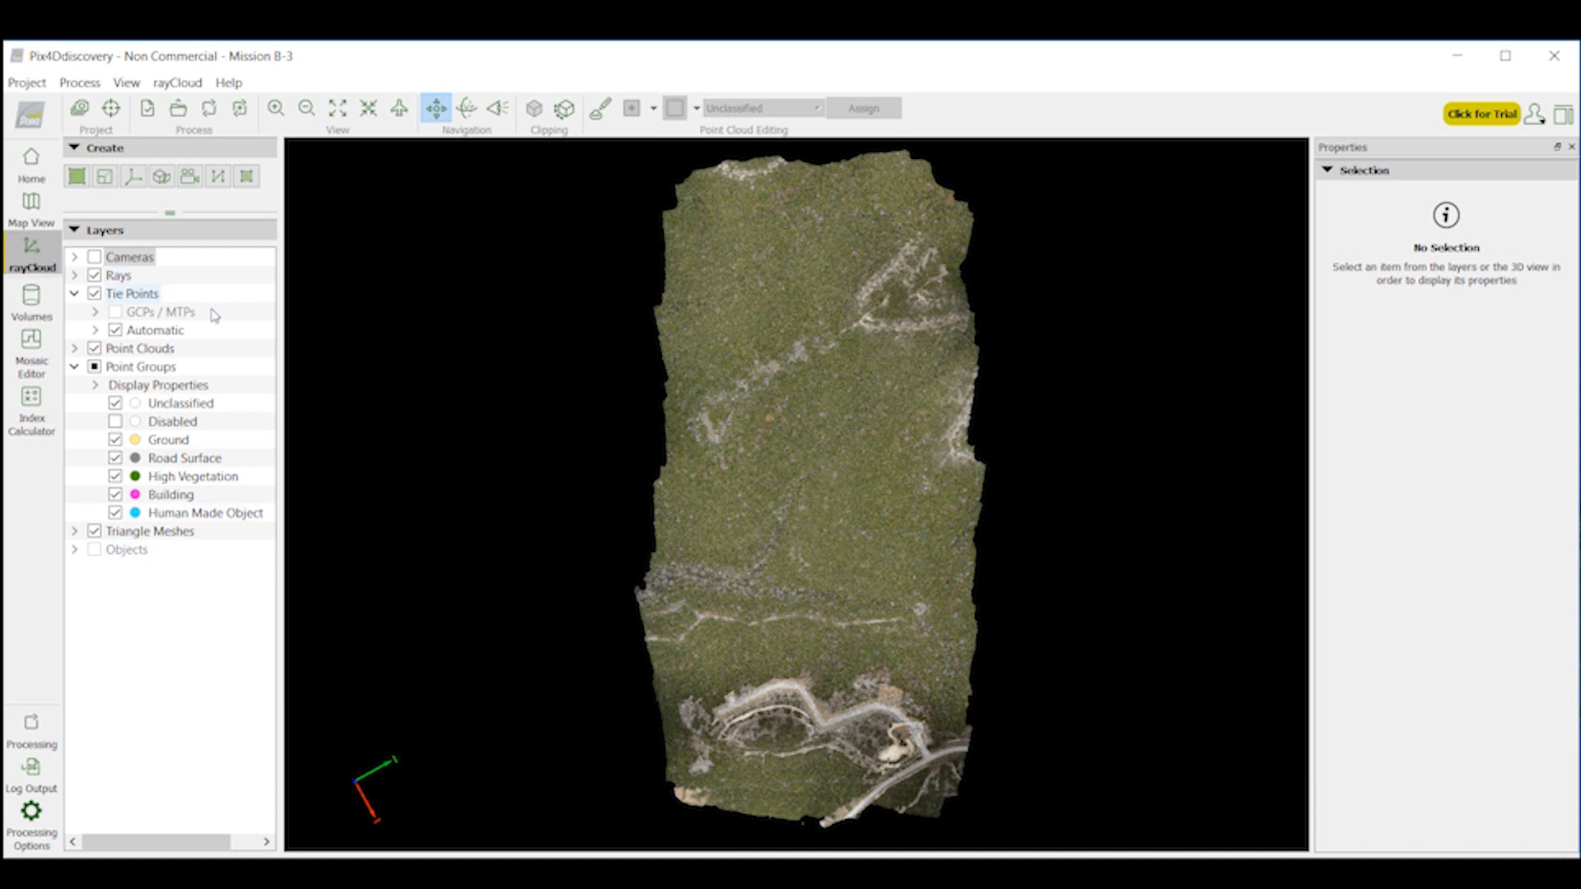
mouse_move(438, 245)
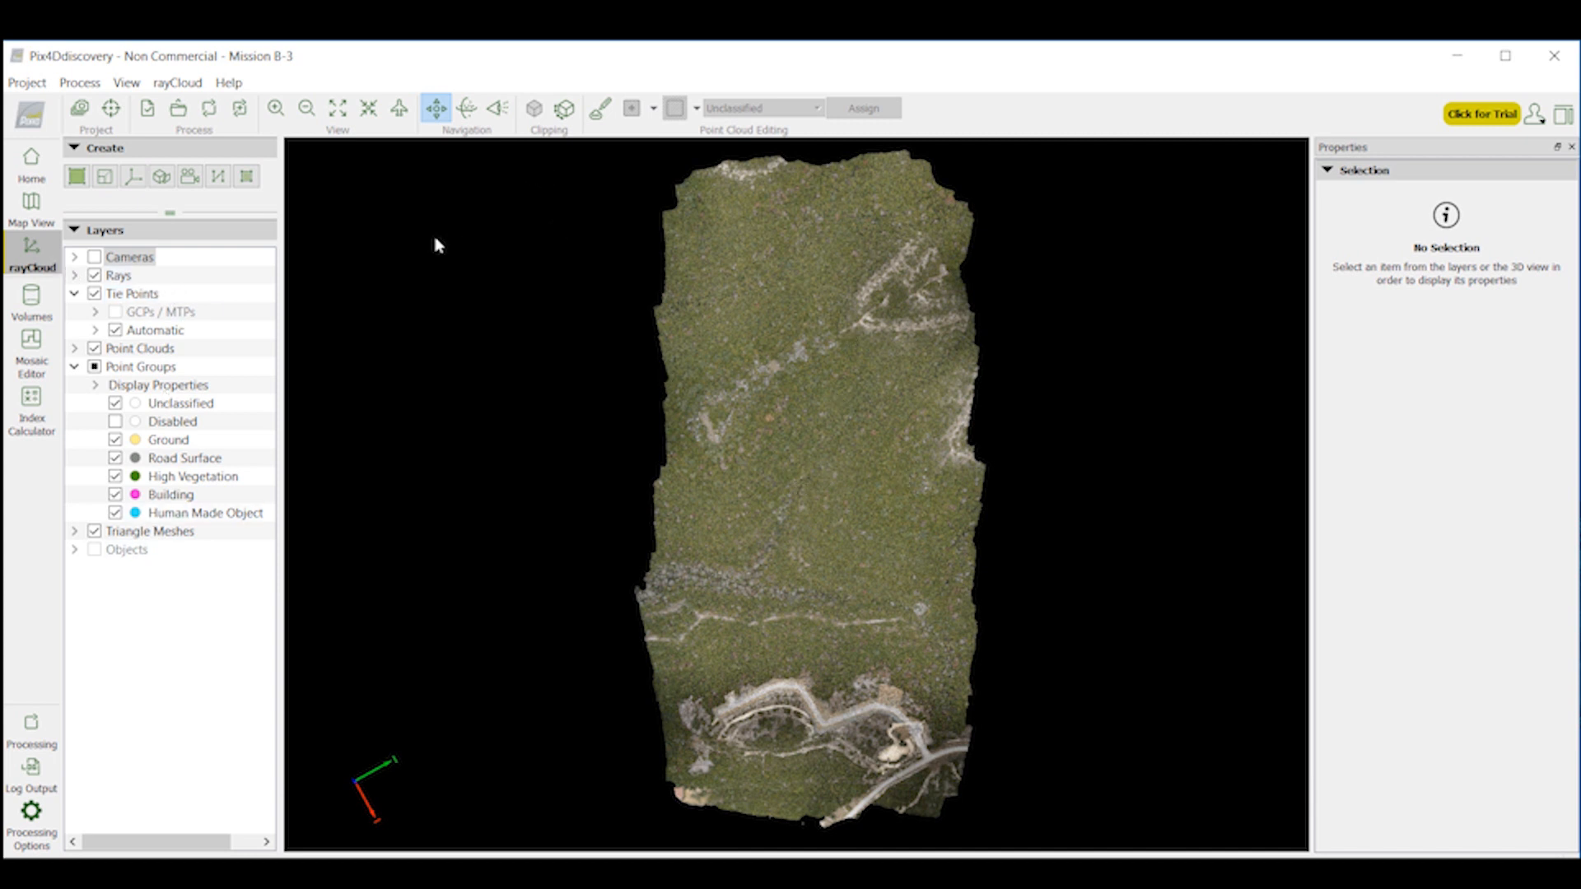
mouse_move(957, 473)
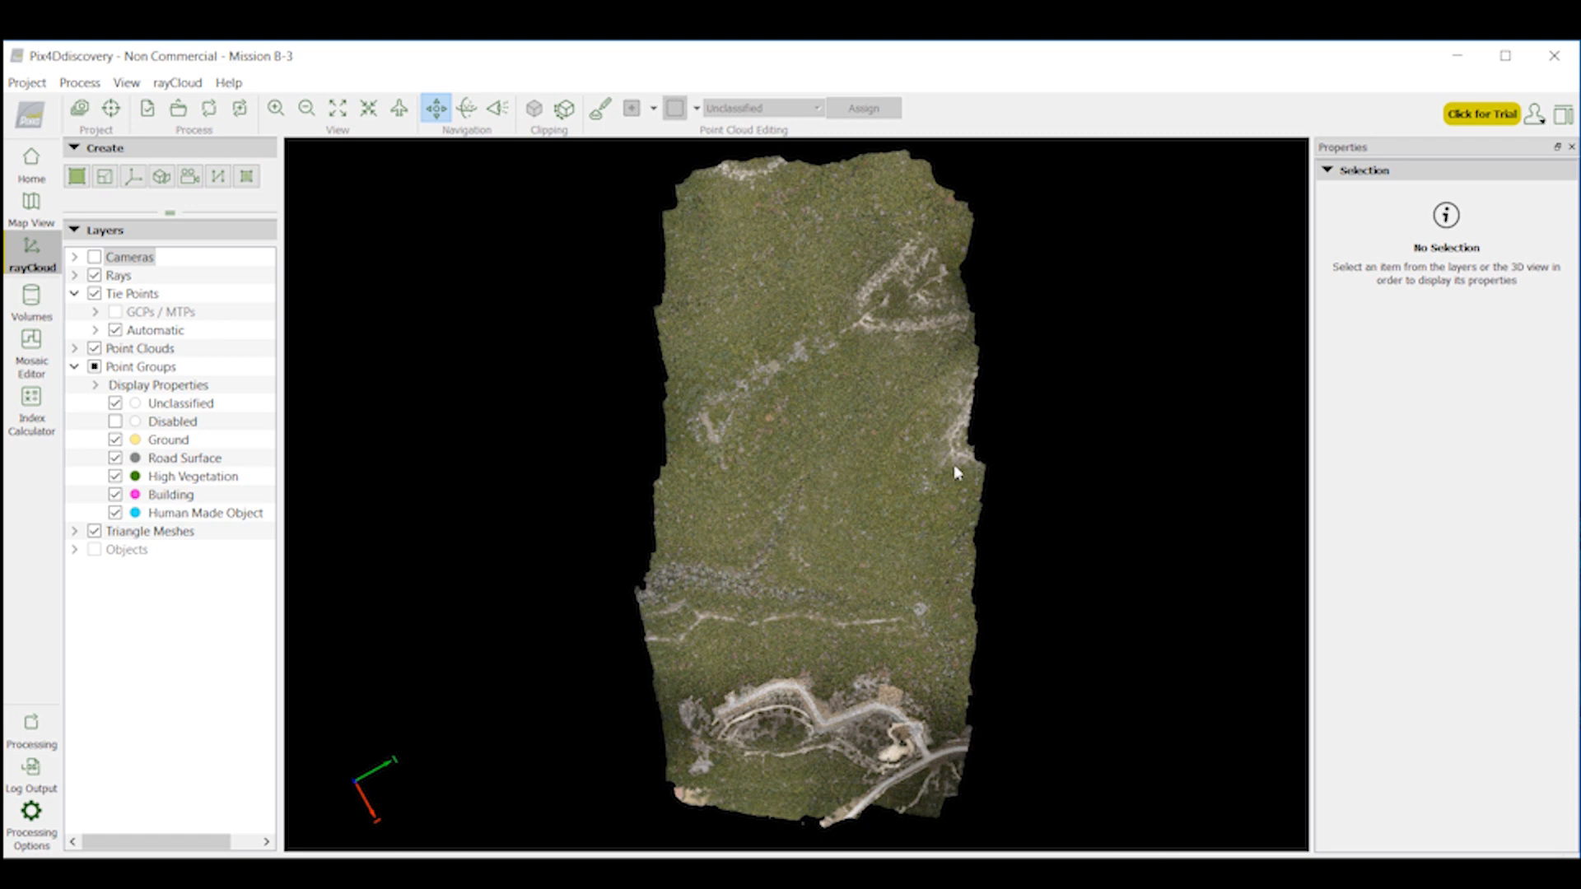
mouse_move(803, 556)
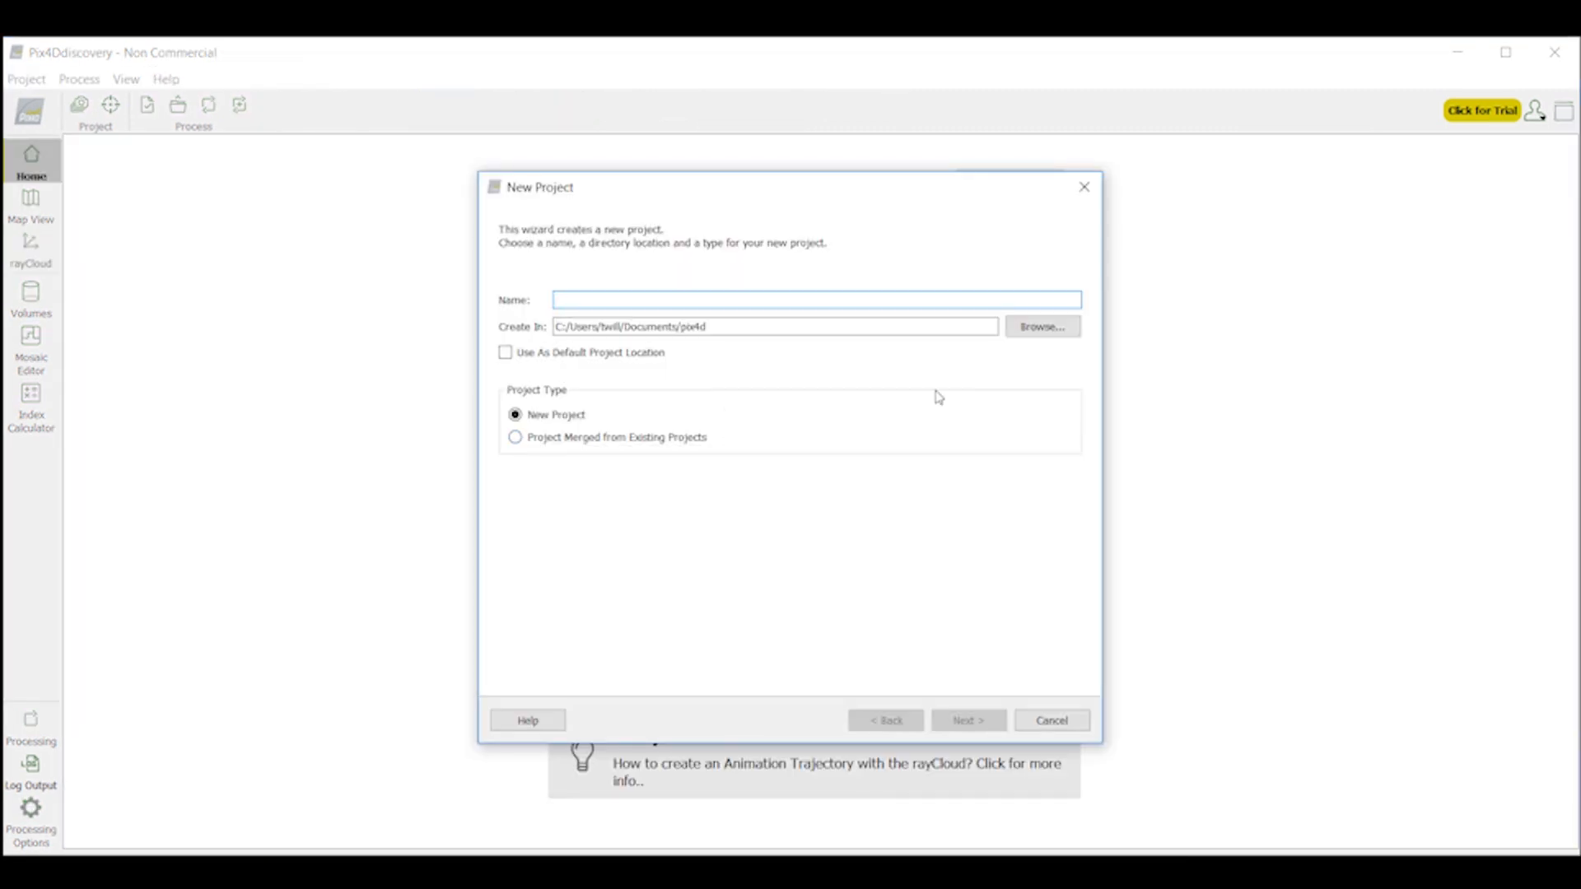
Step: Create a merged project in D:/Agisoft Vs. Pix4D listing Mission B-3 and Mission_B-2
click(1041, 326)
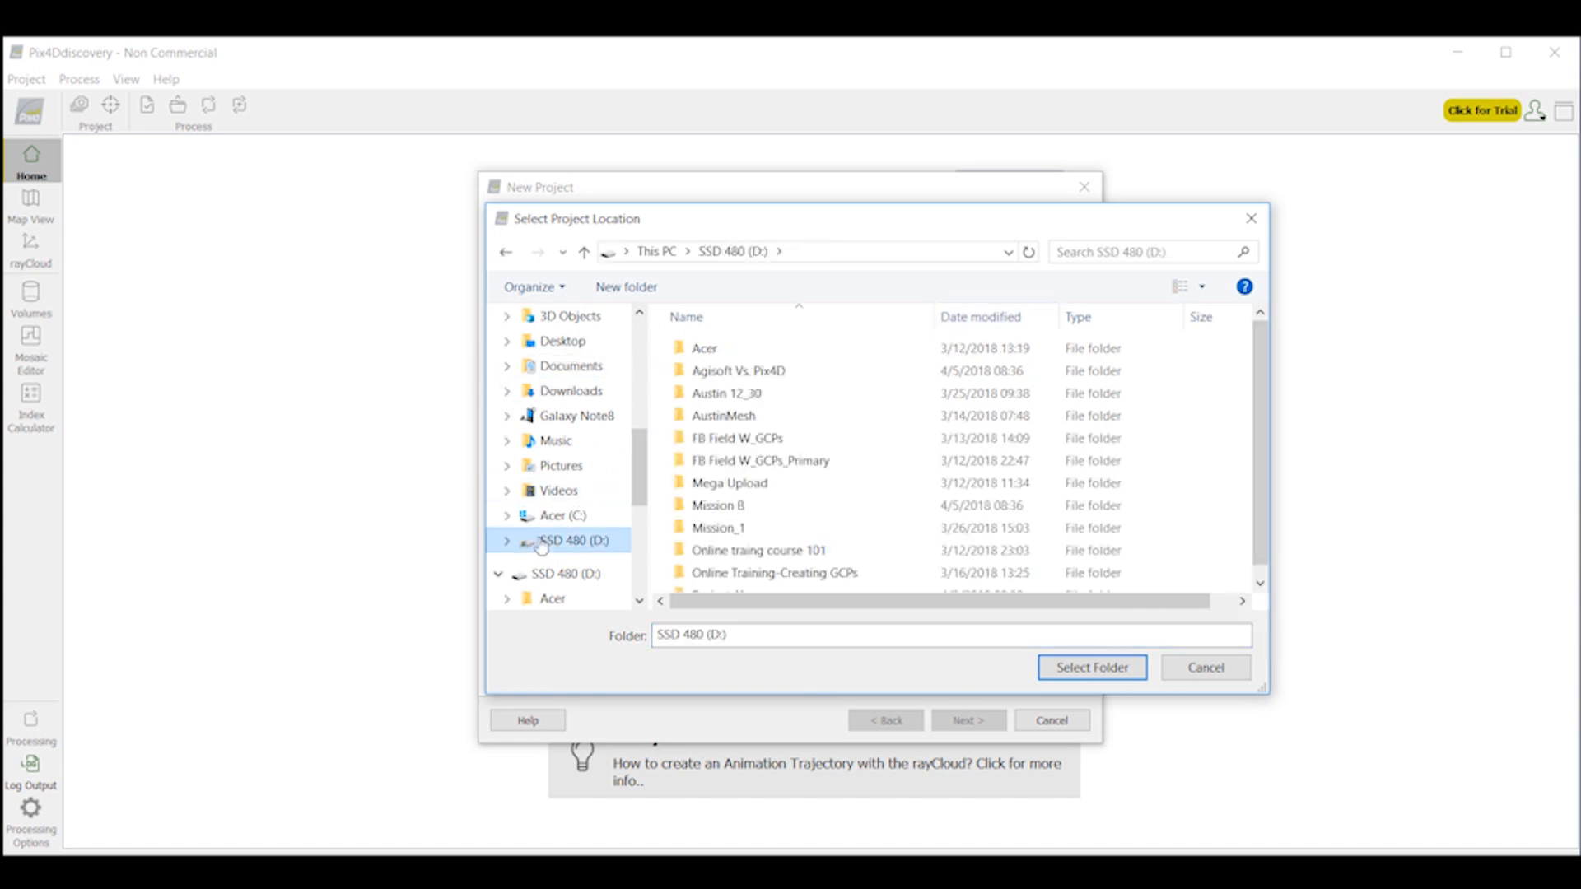
click(1093, 667)
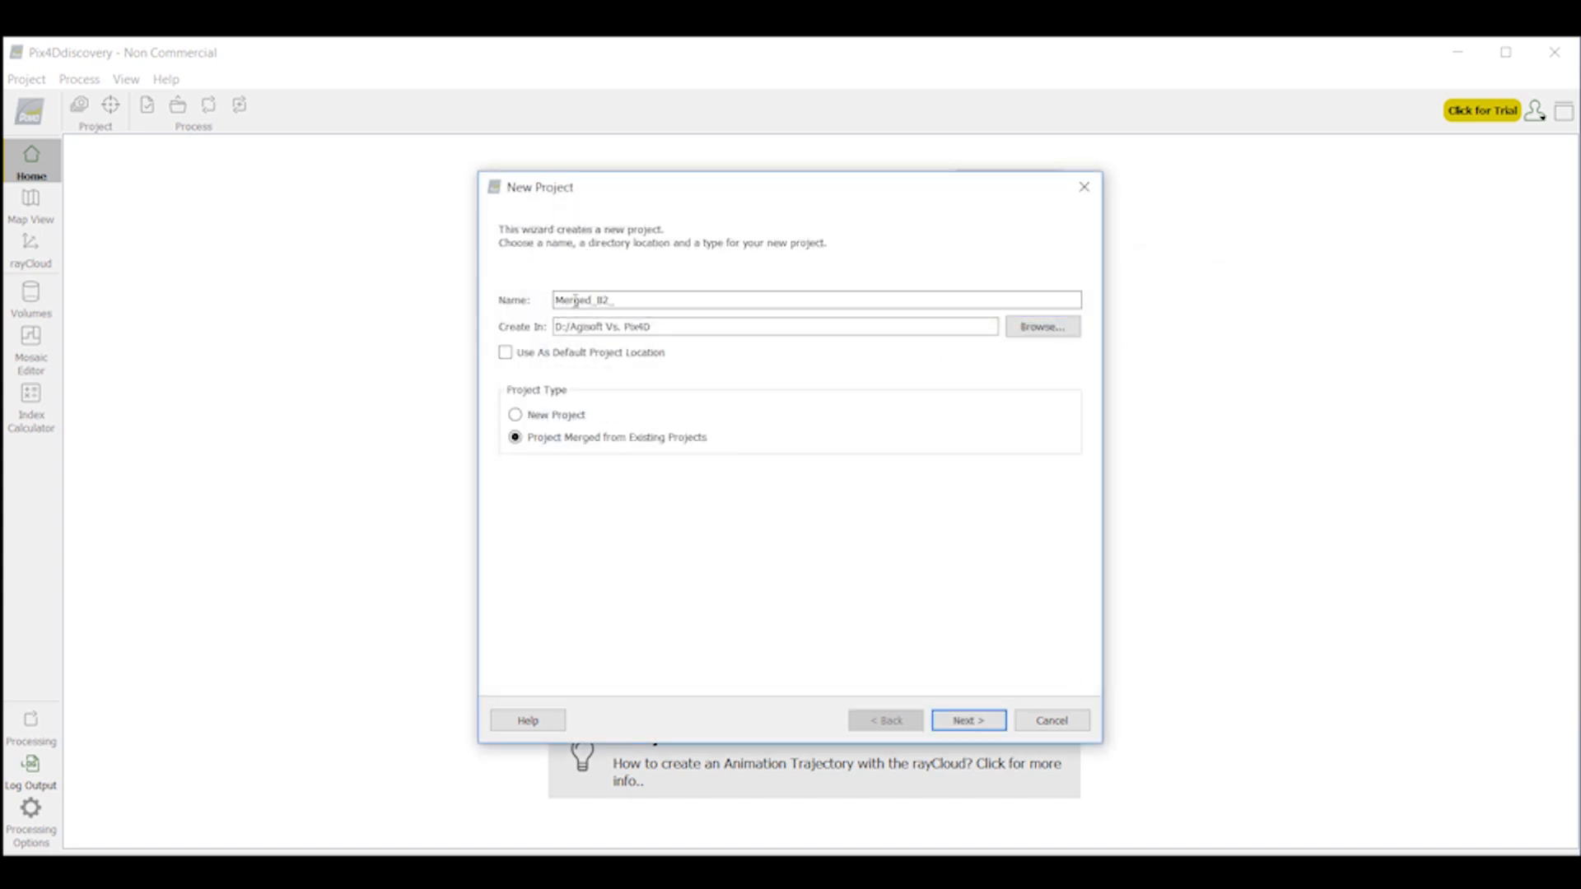
click(968, 719)
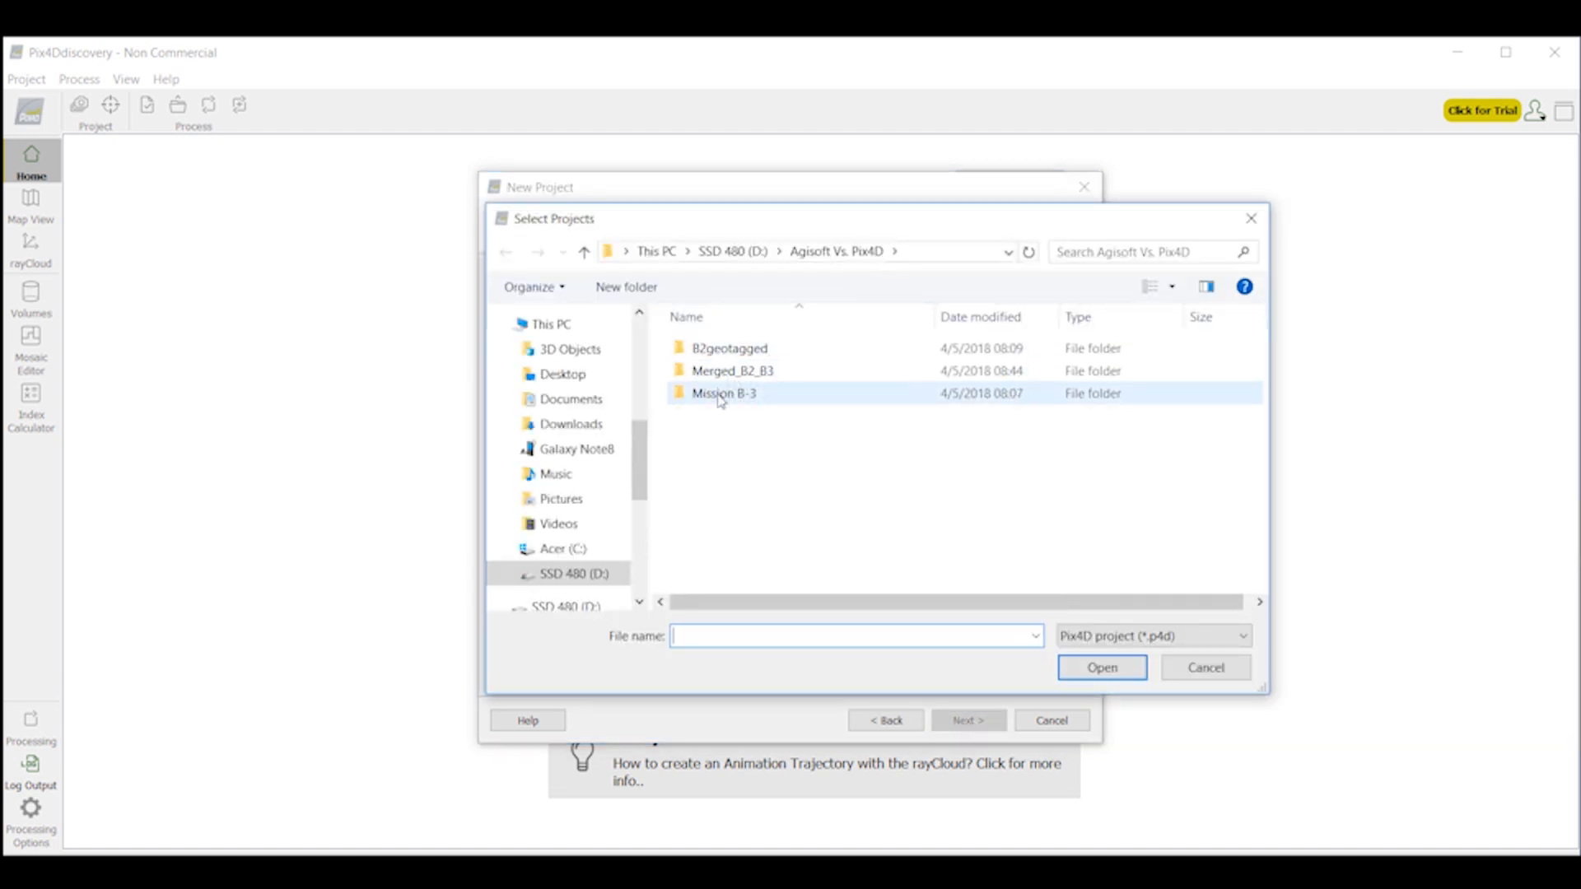
click(1103, 667)
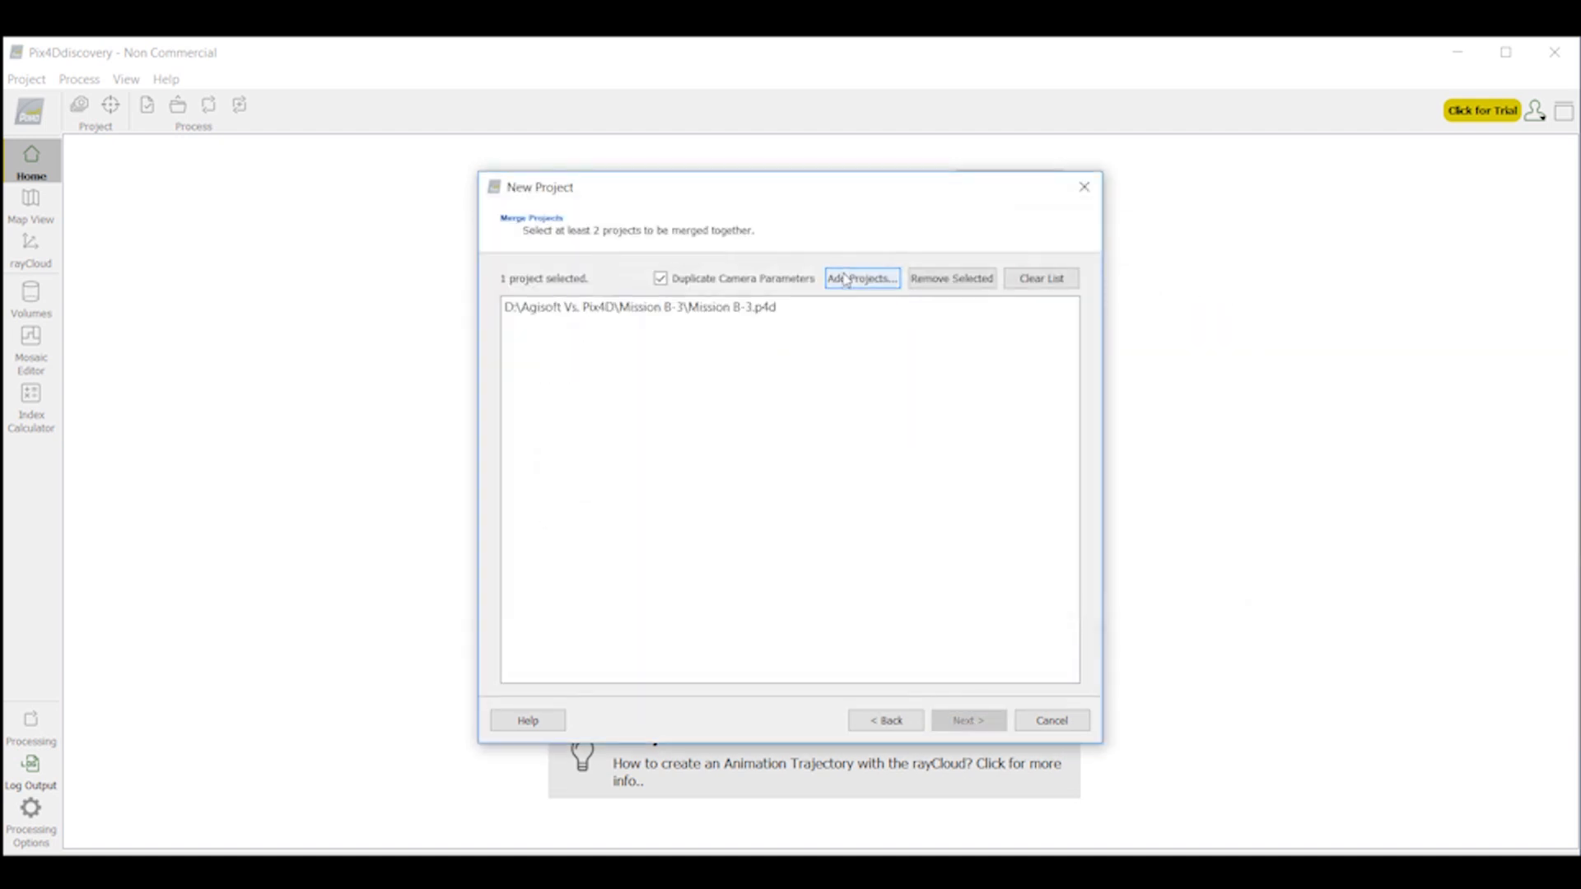
click(862, 278)
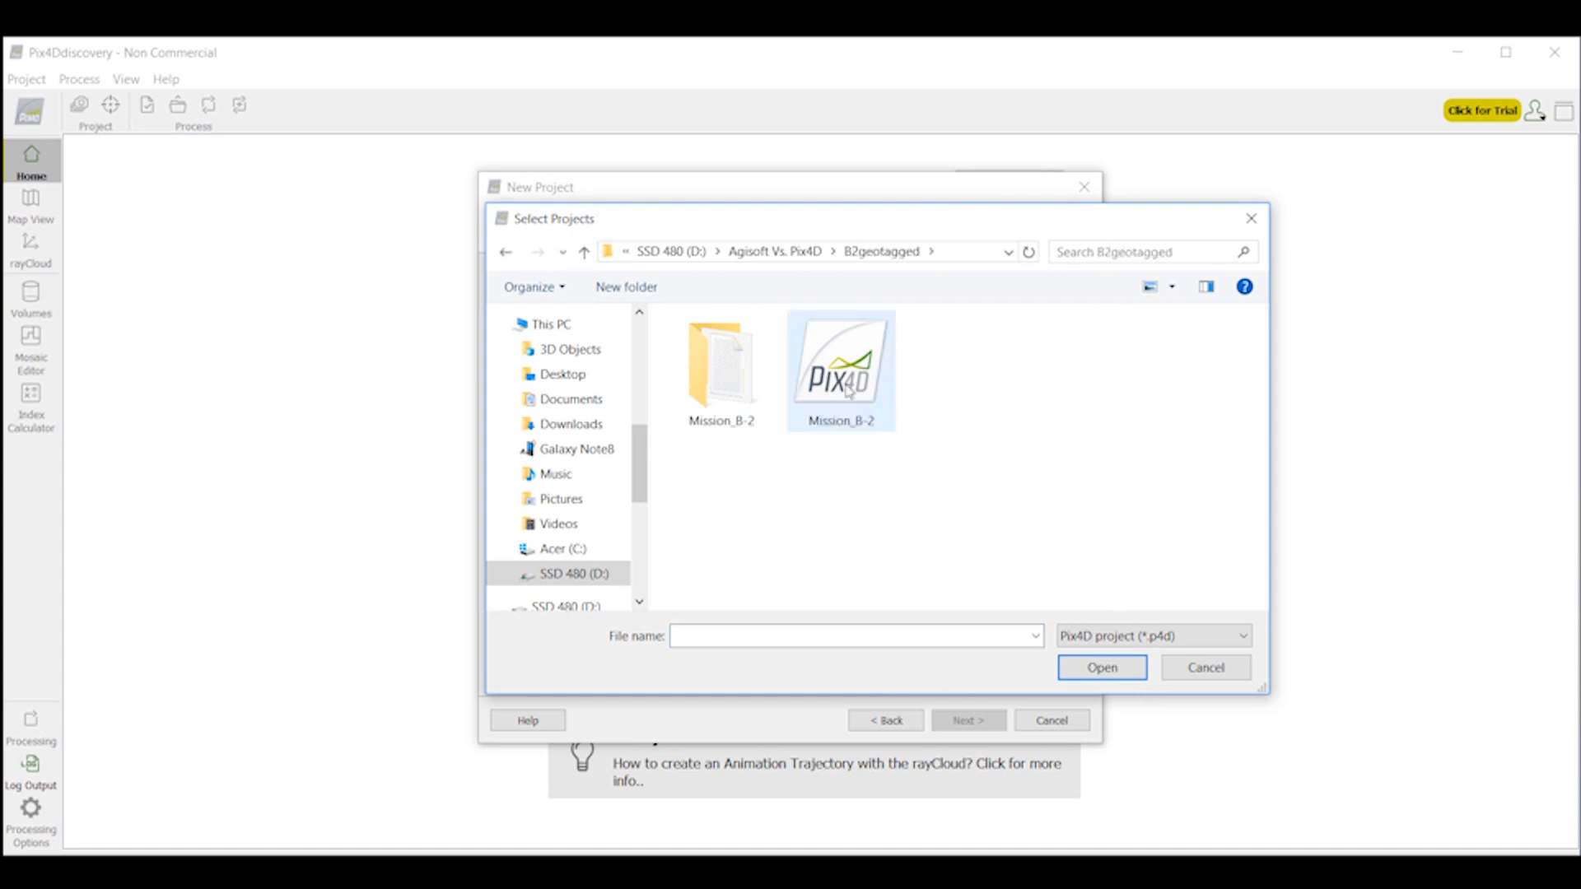
click(1101, 667)
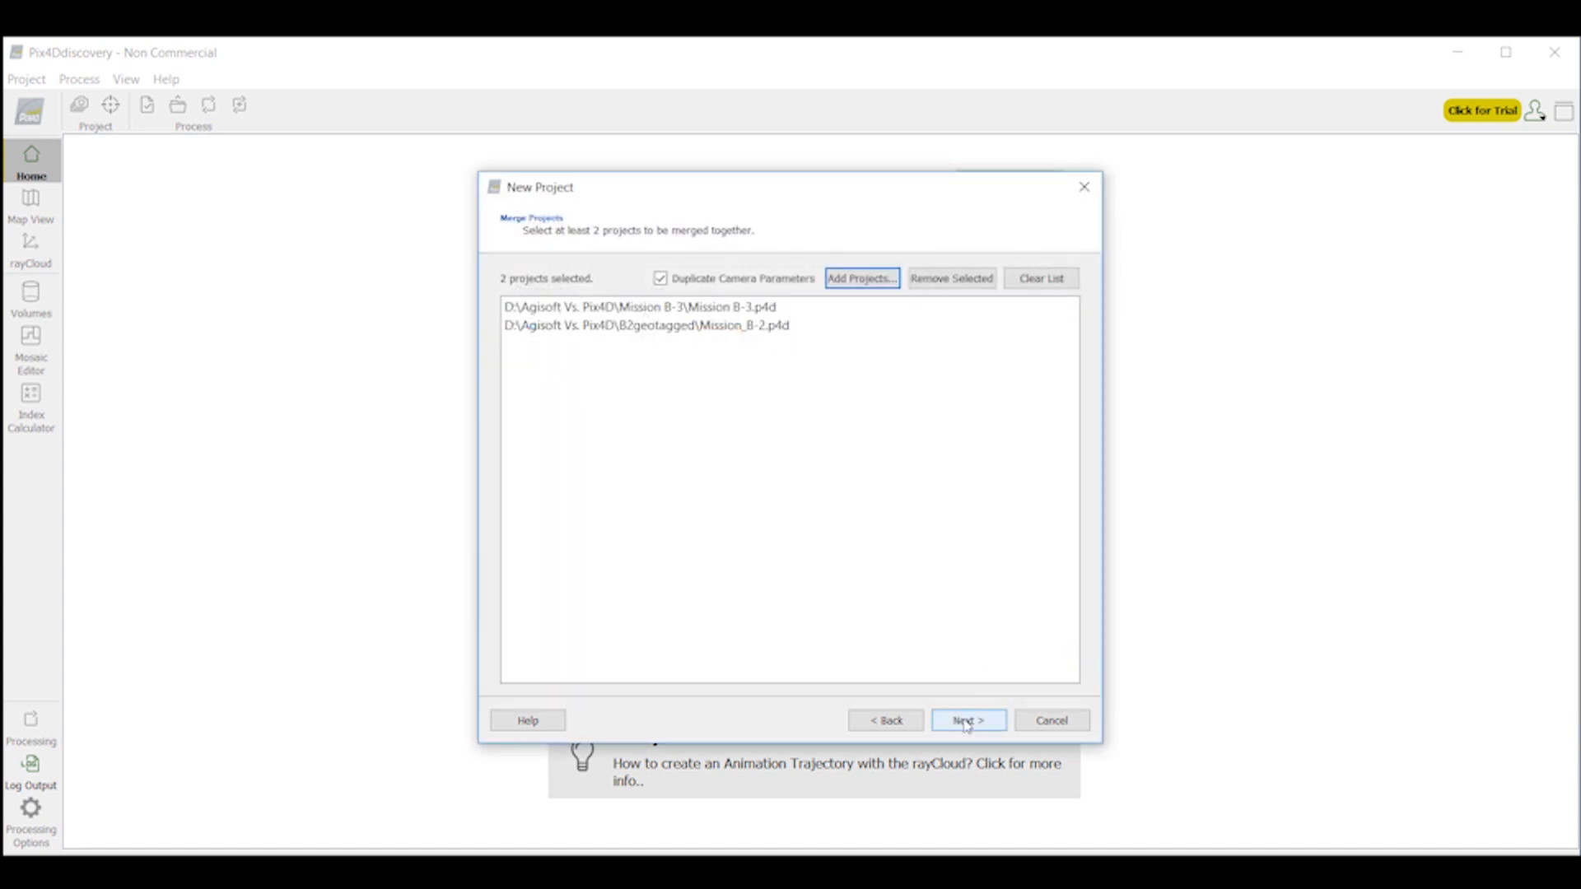
Step: Start the merge, treat same-named objects as identical, and acknowledge the three parameter warnings
click(968, 719)
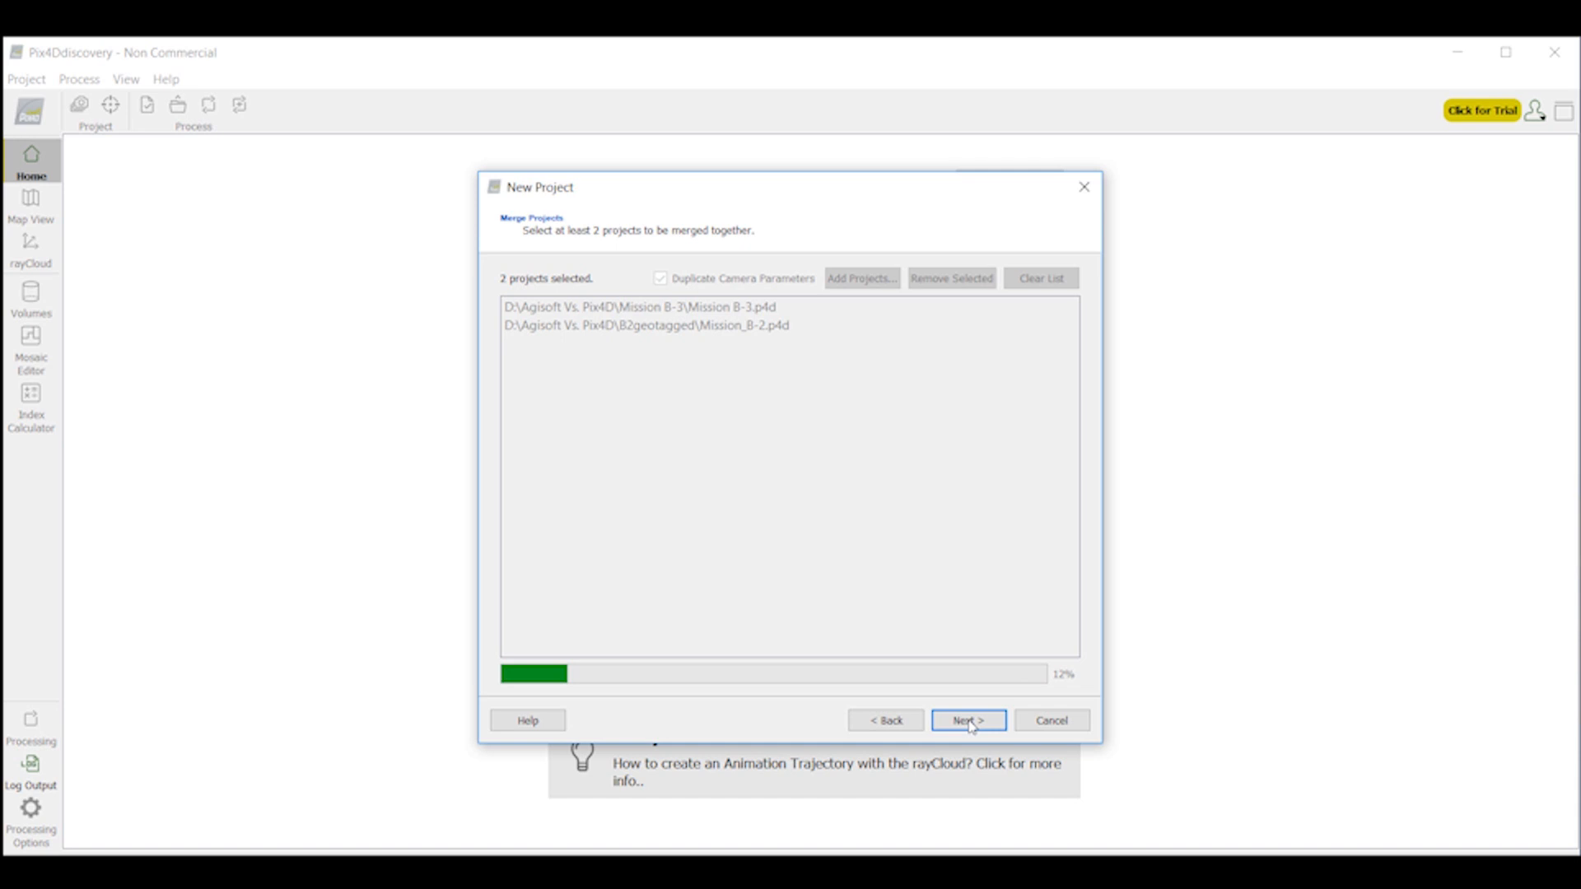
click(968, 719)
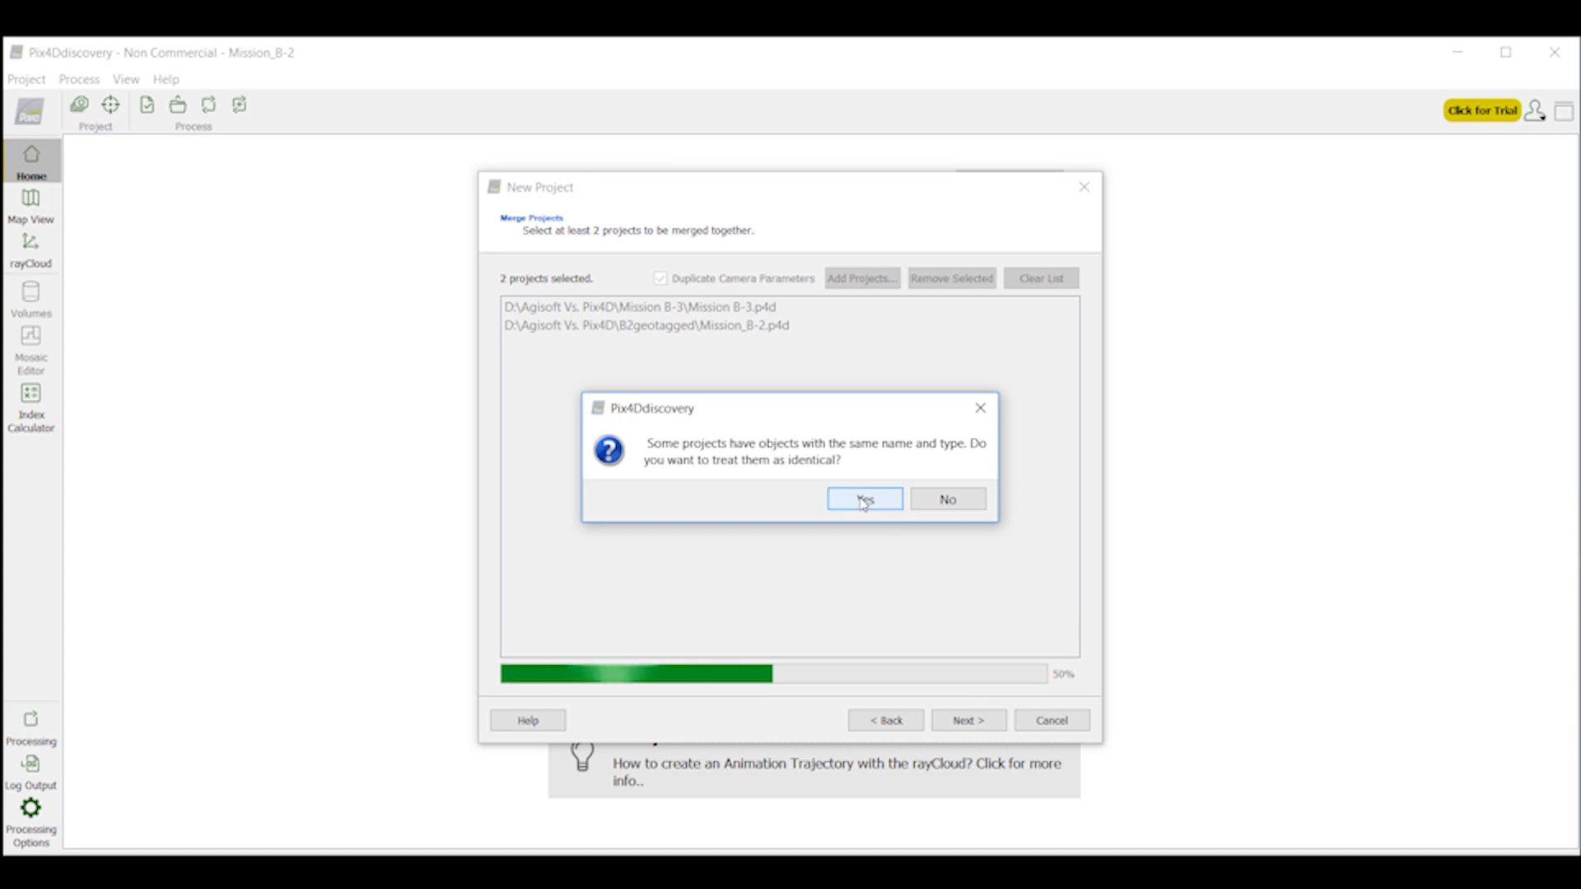
click(864, 498)
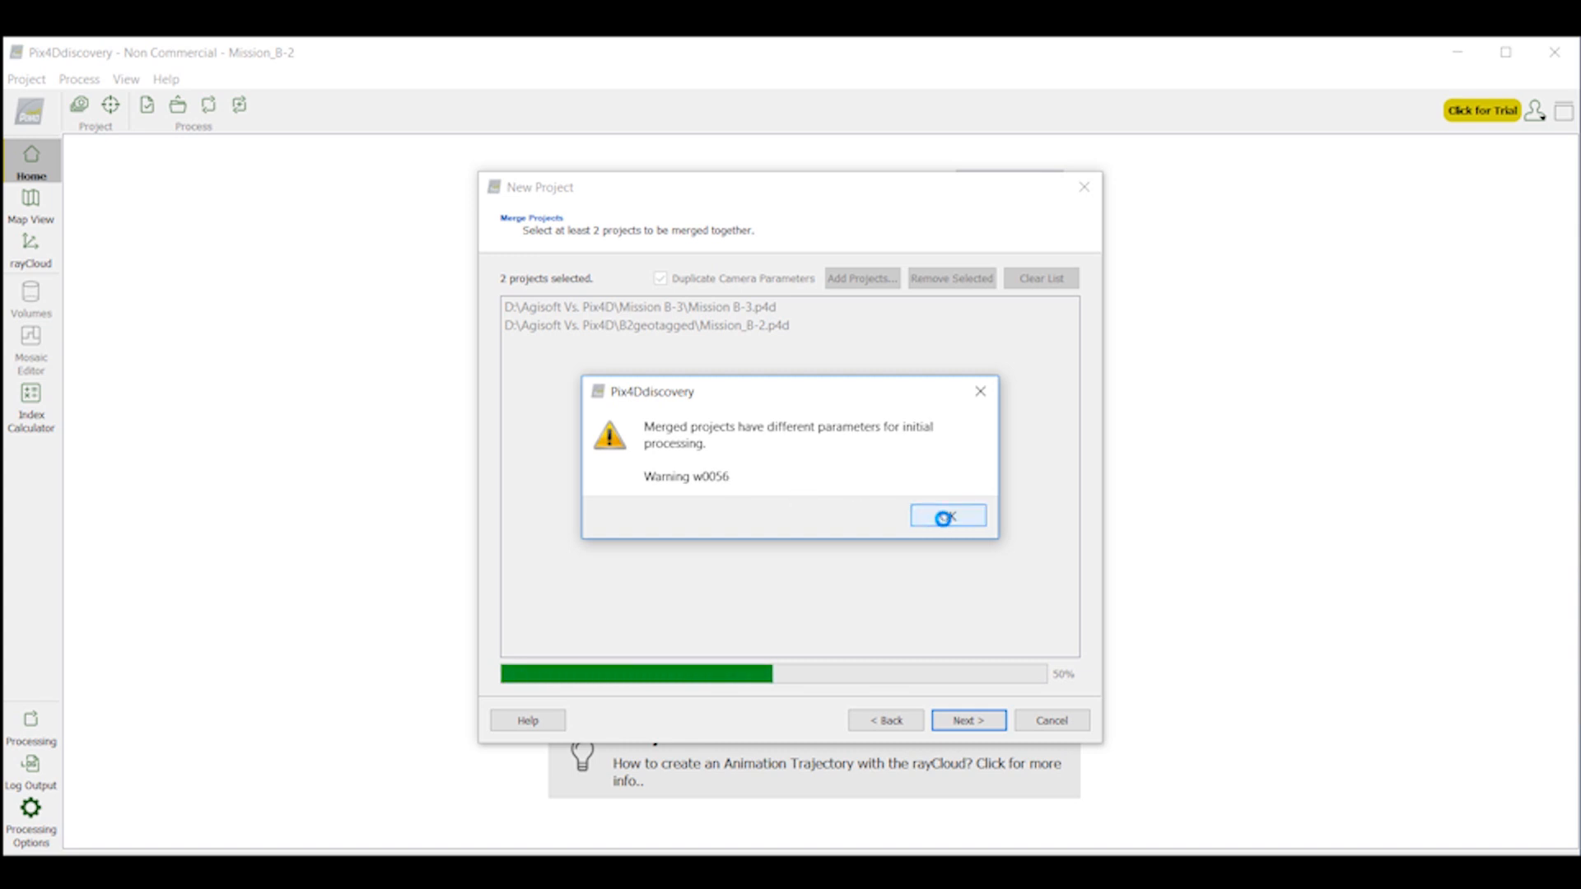
click(947, 514)
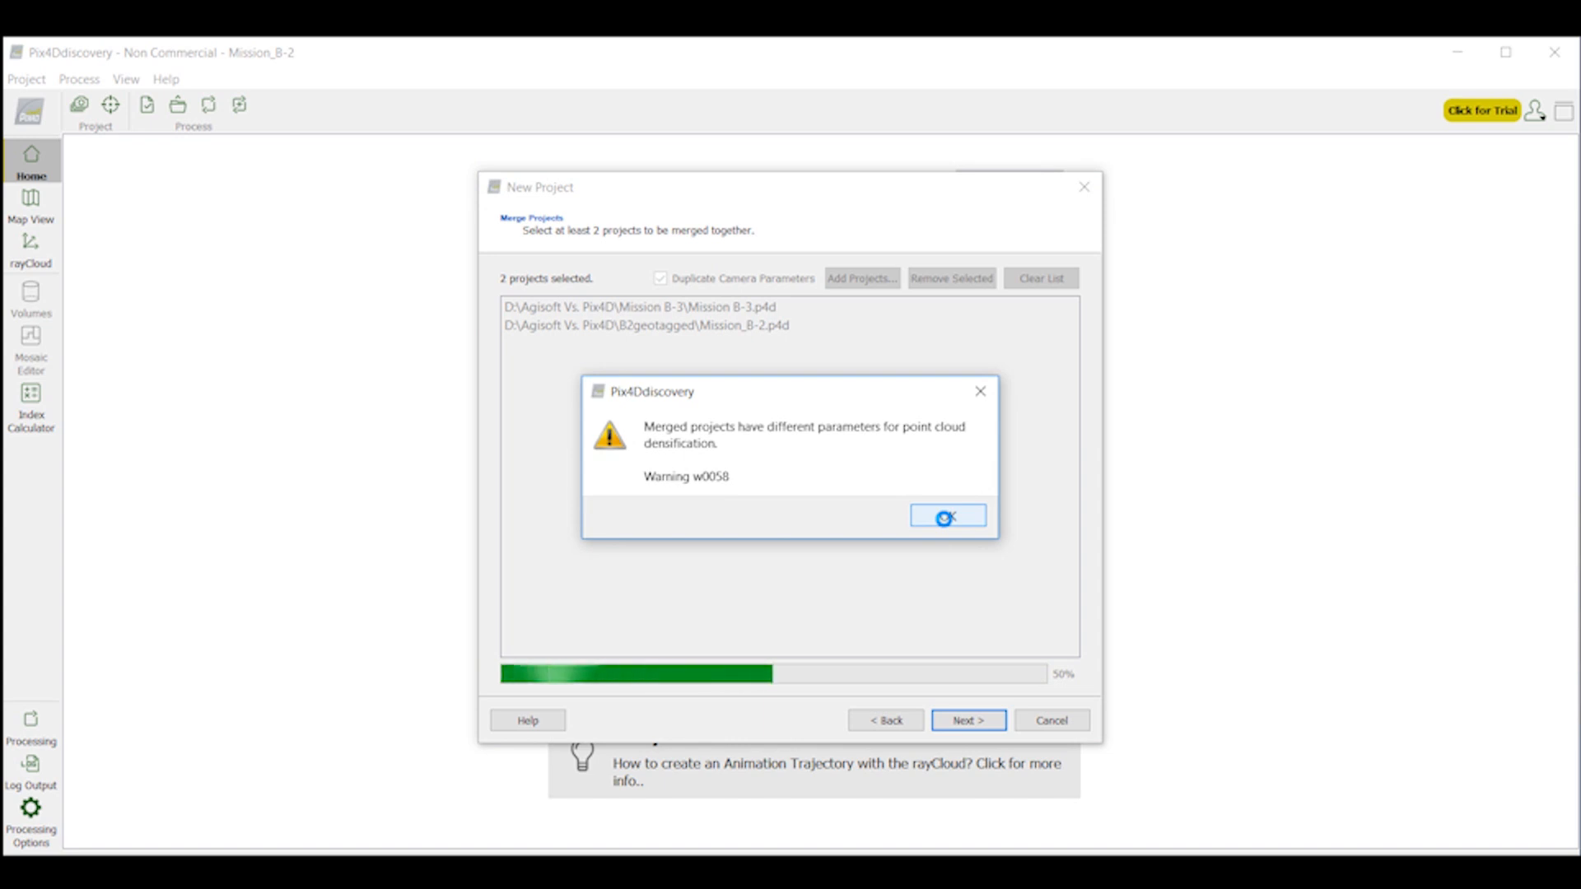
click(945, 515)
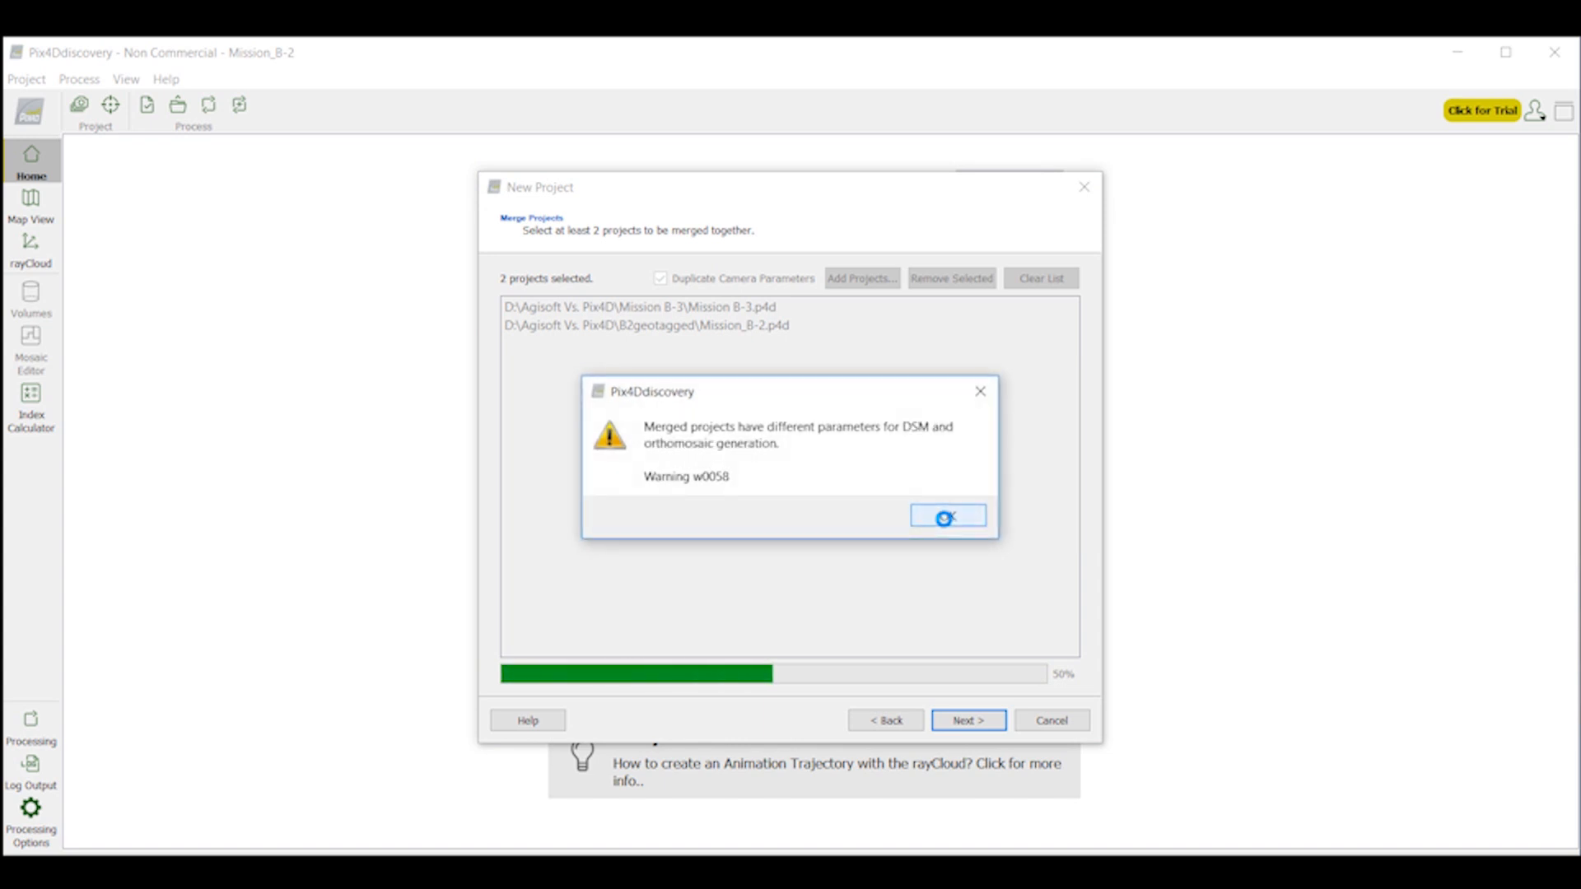
click(944, 516)
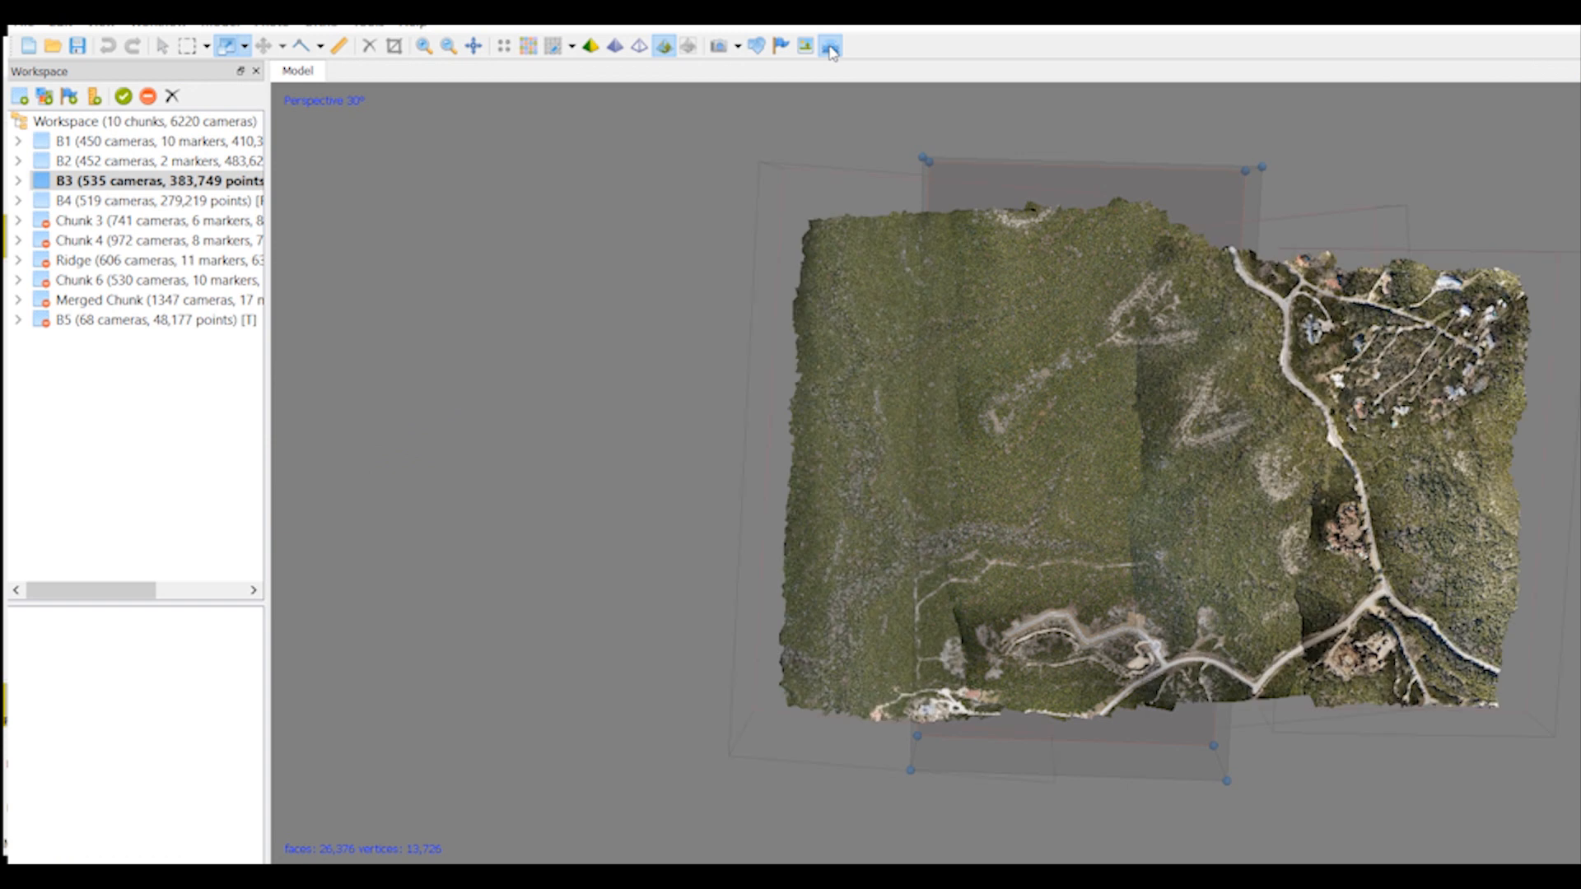
Step: Toggle the toolbar display option and rotate the aligned ten-chunk textured model
click(830, 45)
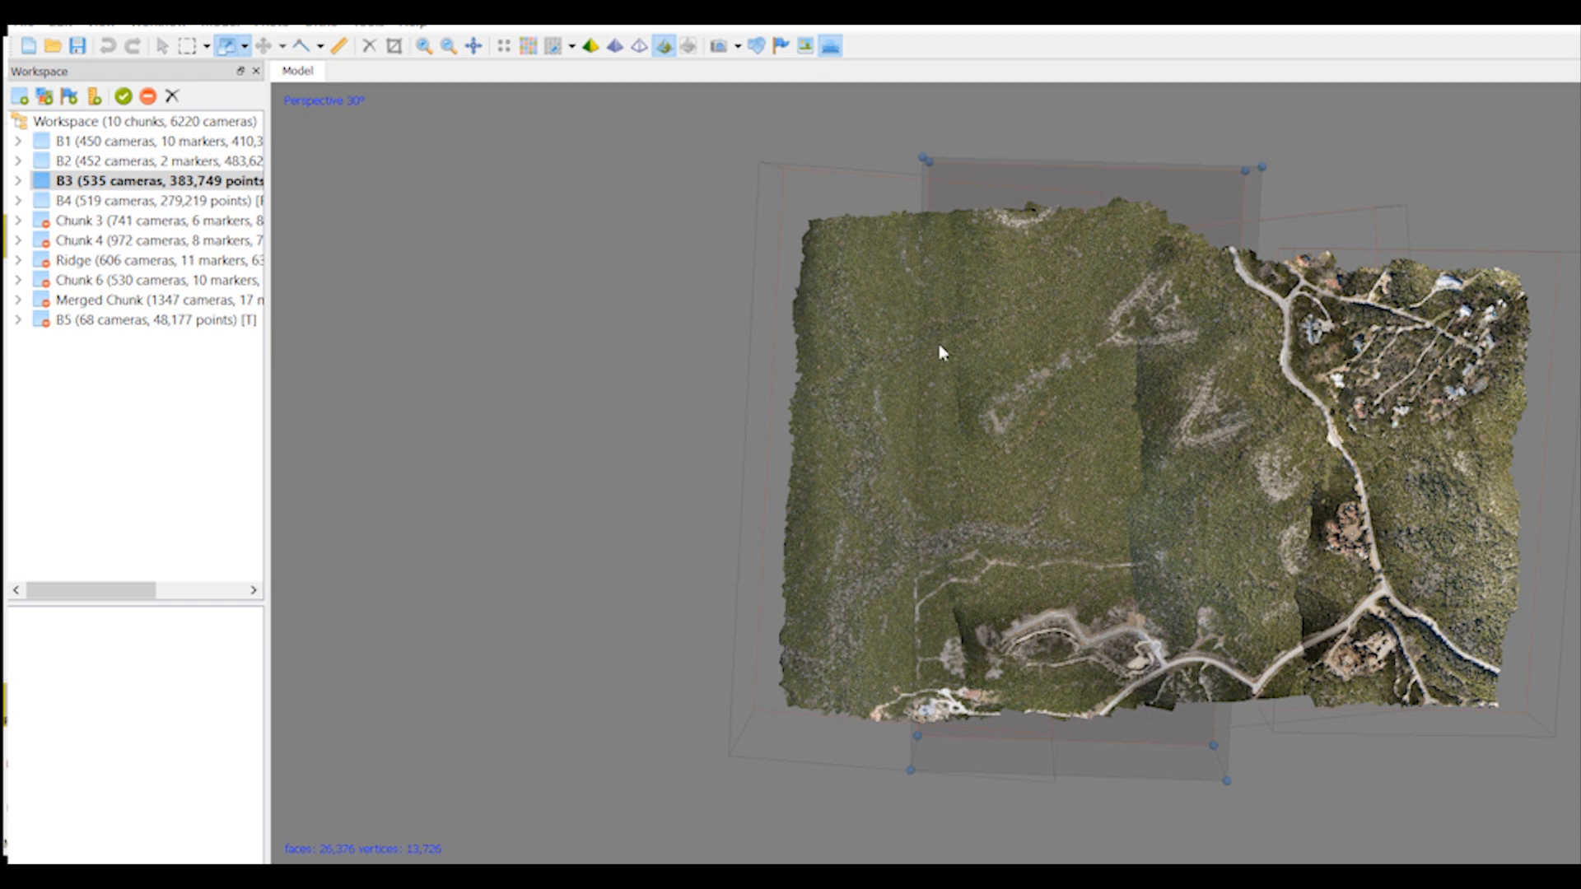
drag(938, 353, 1021, 493)
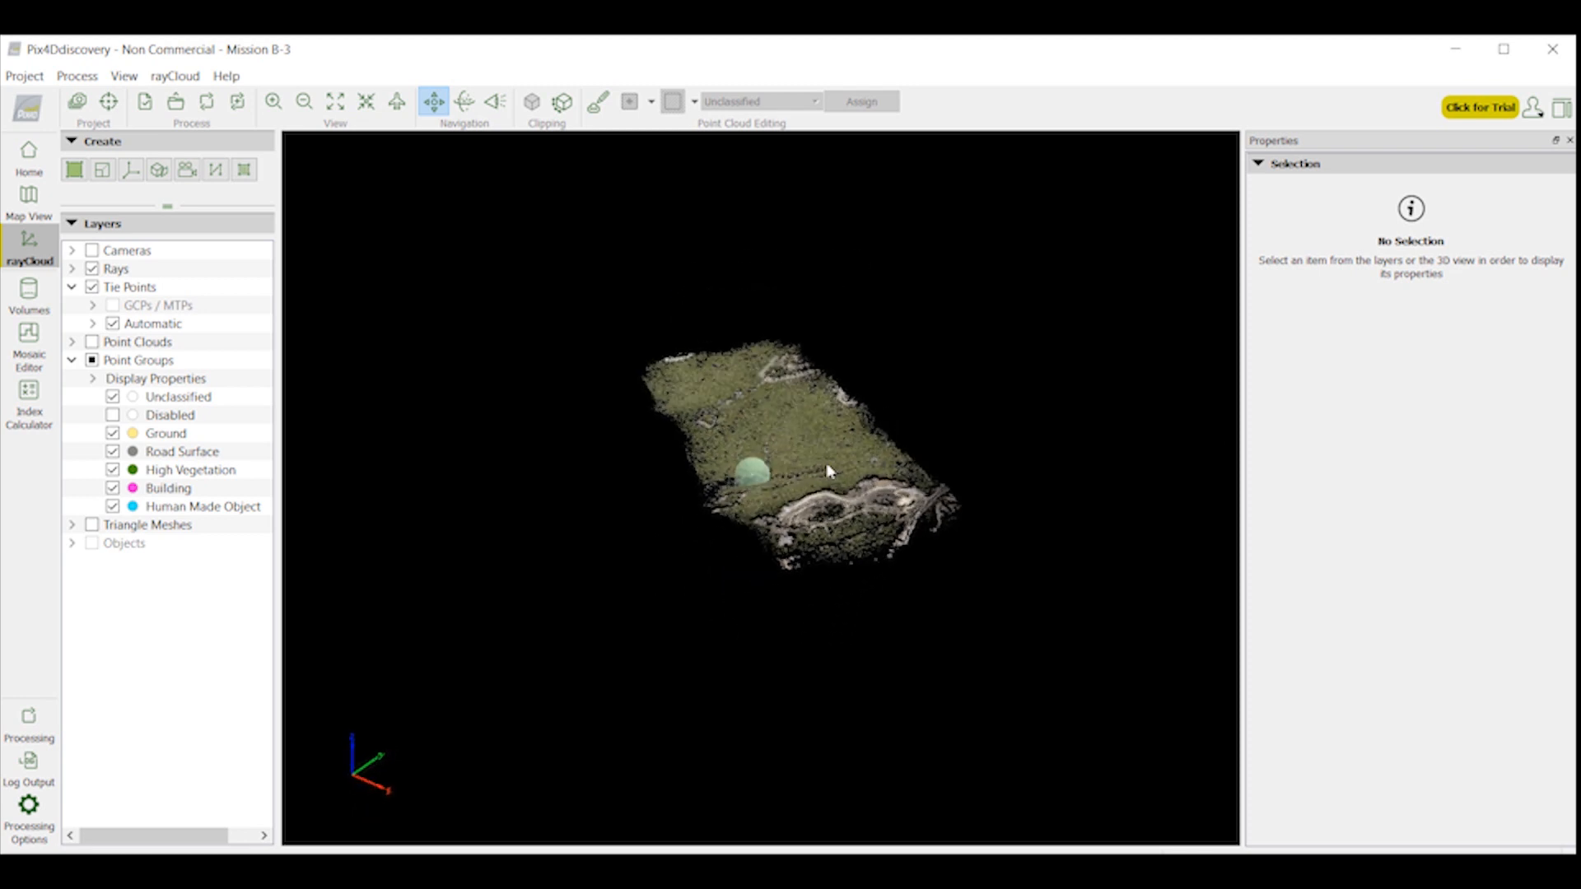
Step: Orbit the Mission B-3 tie-point cloud toward a top view
drag(827, 471, 673, 477)
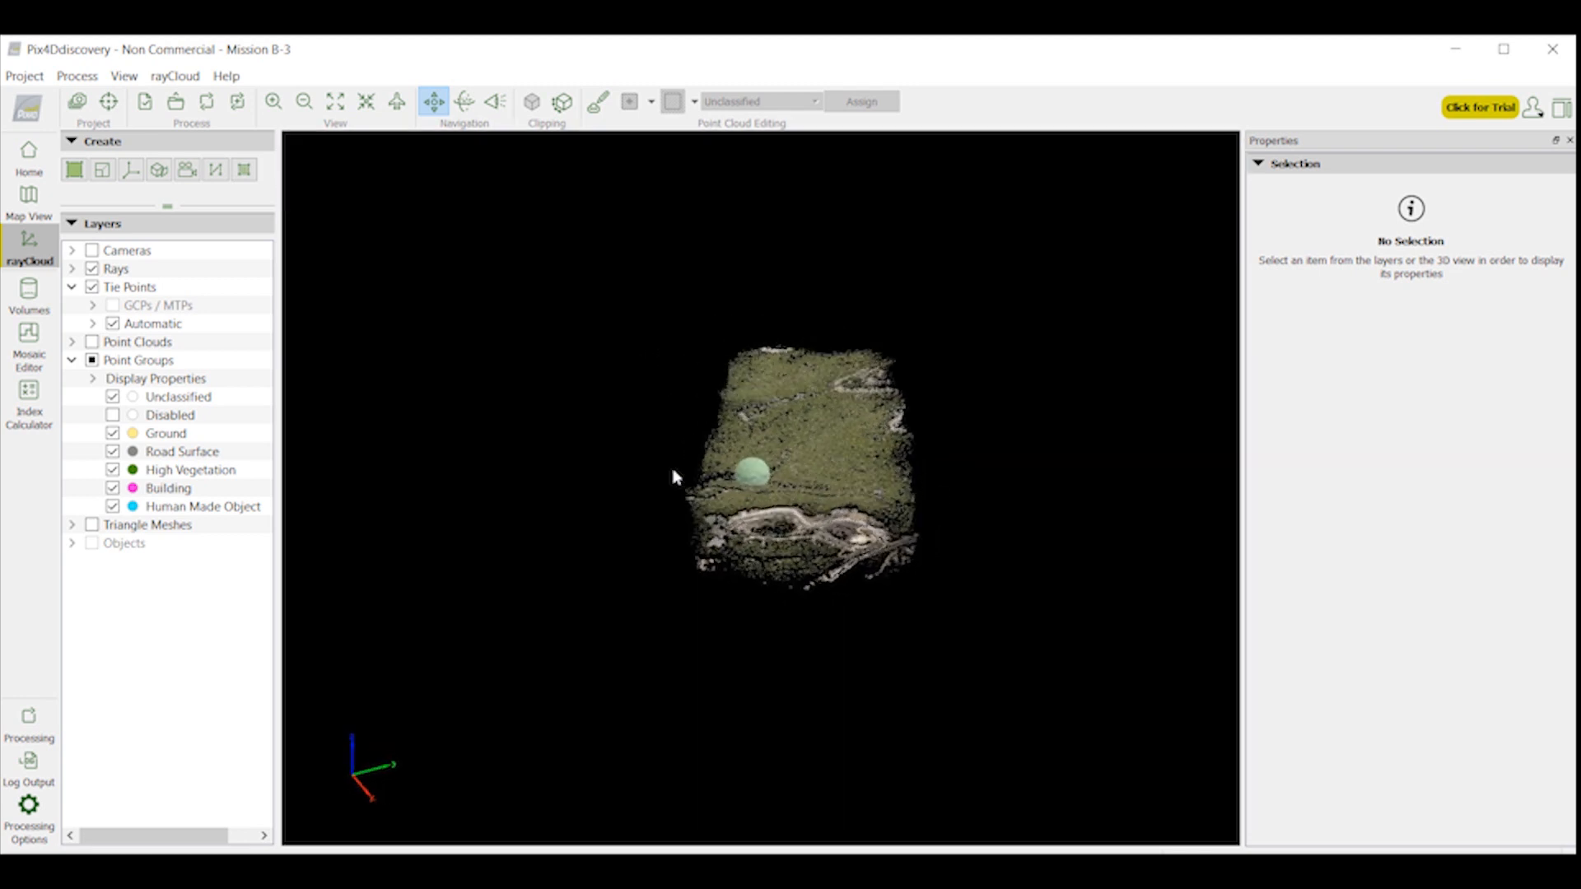